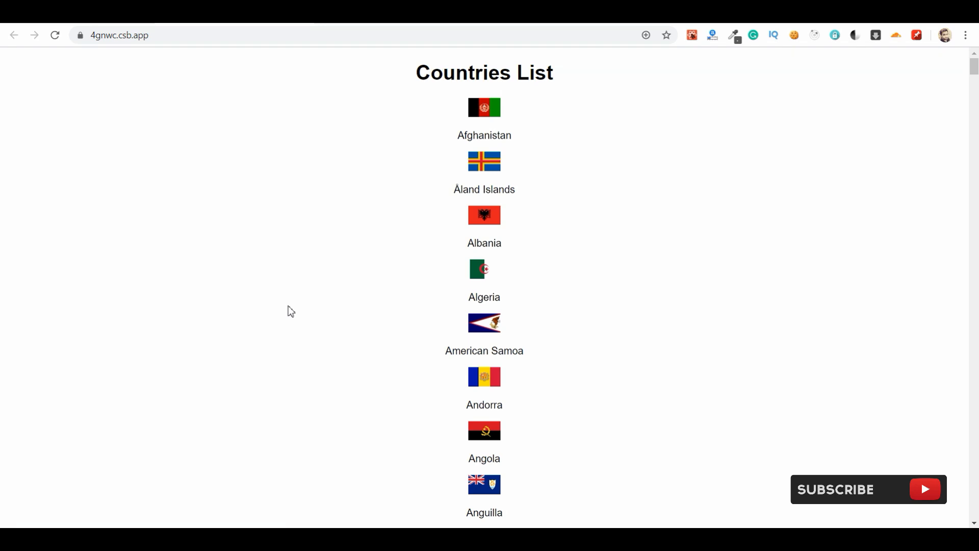
Review the existing code: the loading state, the countries map rendering and the CountryDetail name
{"action": "scroll", "scroll_direction": "down", "scroll_amount": 3}
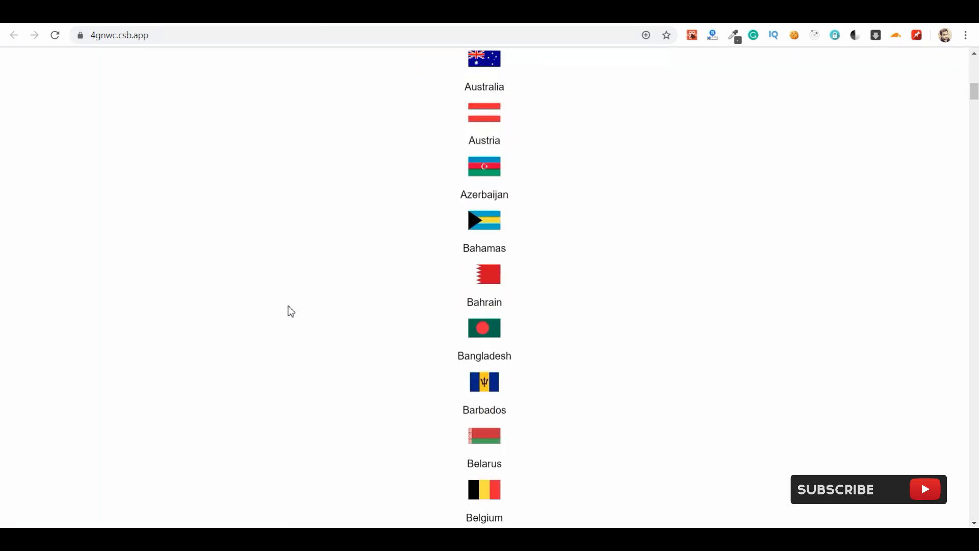
{"action": "scroll", "scroll_direction": "up", "scroll_amount": 3}
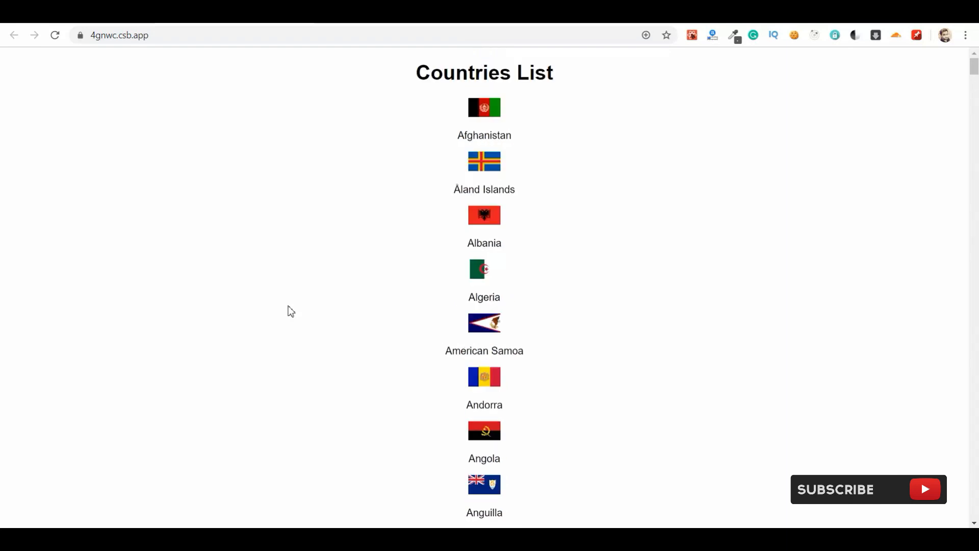
{"action": "scroll", "scroll_direction": "down", "scroll_amount": 3}
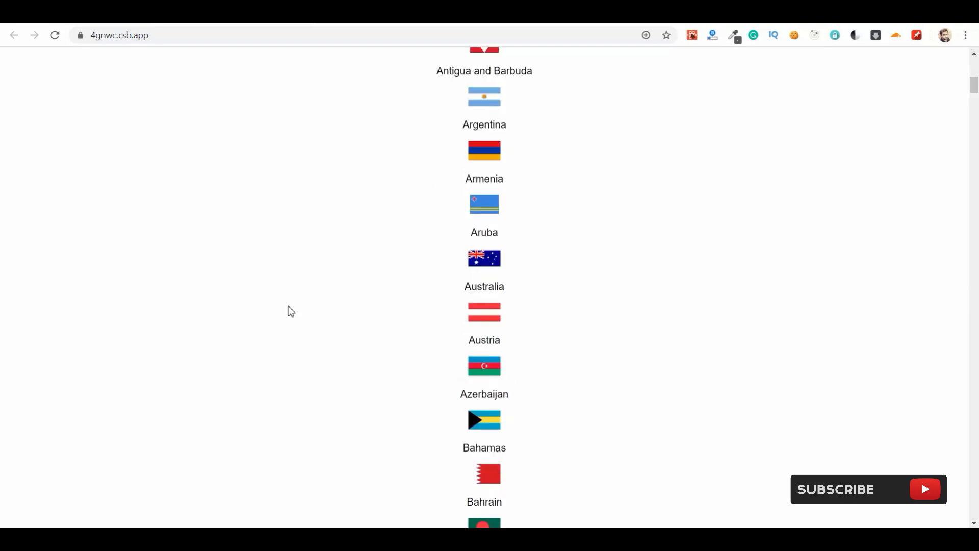
{"action": "scroll", "scroll_direction": "down", "scroll_amount": 3}
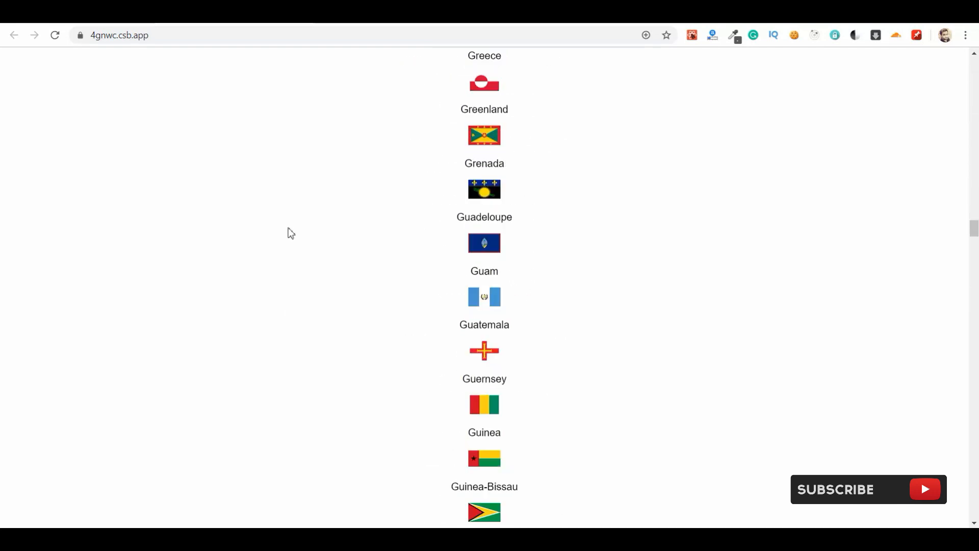
{"action": "scroll", "scroll_direction": "down", "scroll_amount": 3}
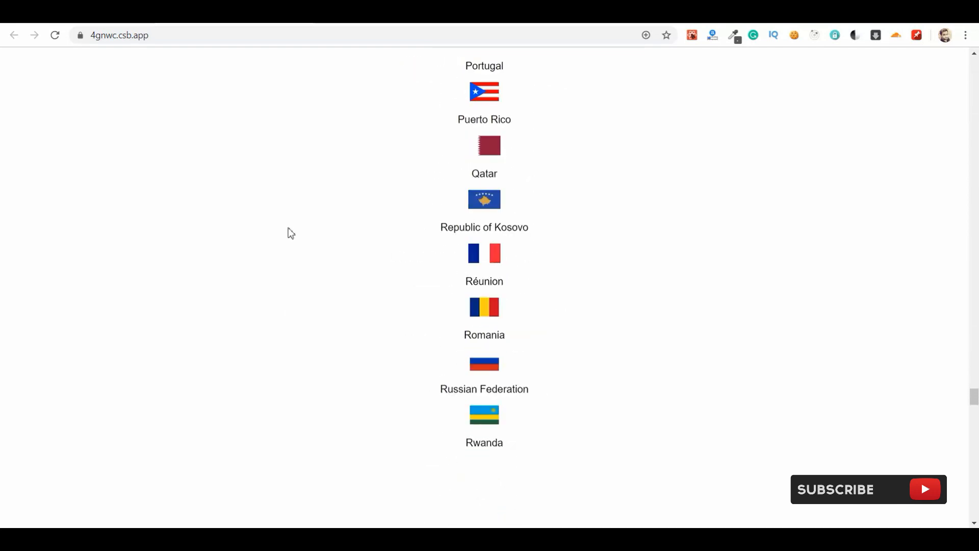
{"action": "scroll", "scroll_direction": "up", "scroll_amount": 3}
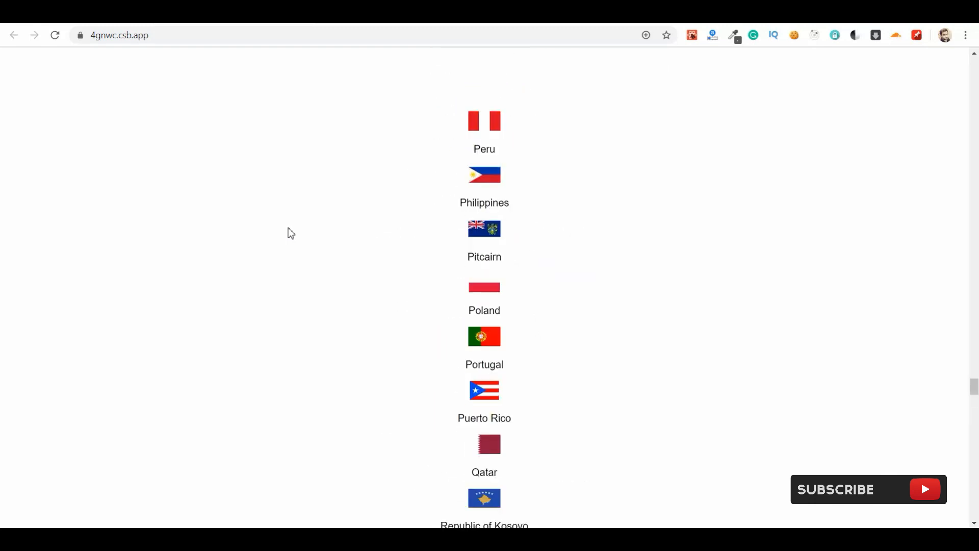
{"action": "scroll", "scroll_direction": "up", "scroll_amount": 3}
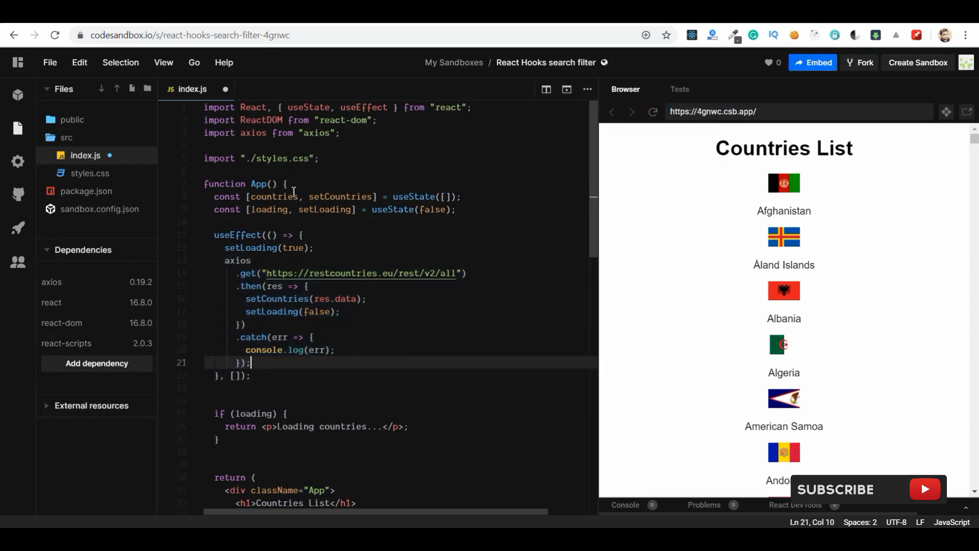
{"action": "double_click", "coordinate": [268, 209]}
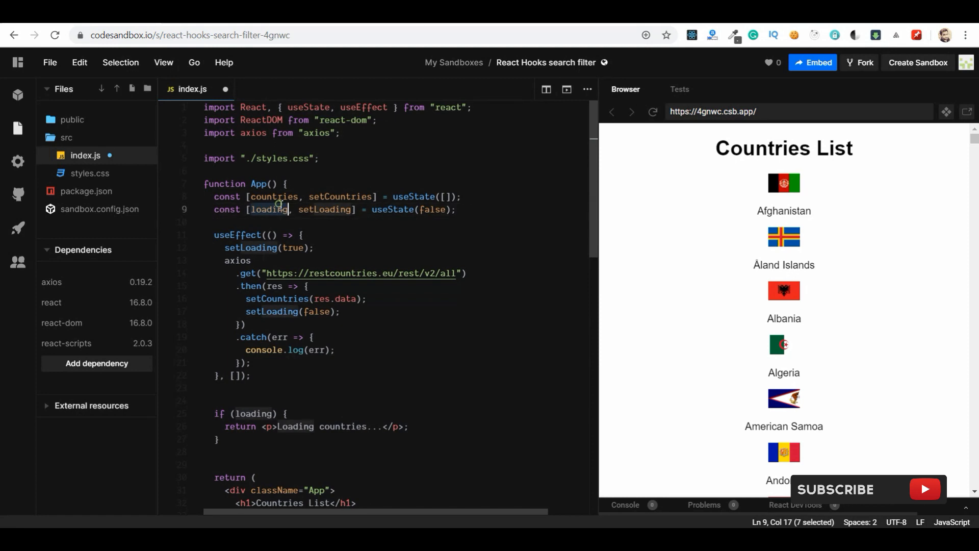
{"action": "scroll", "scroll_direction": "down", "scroll_amount": 3}
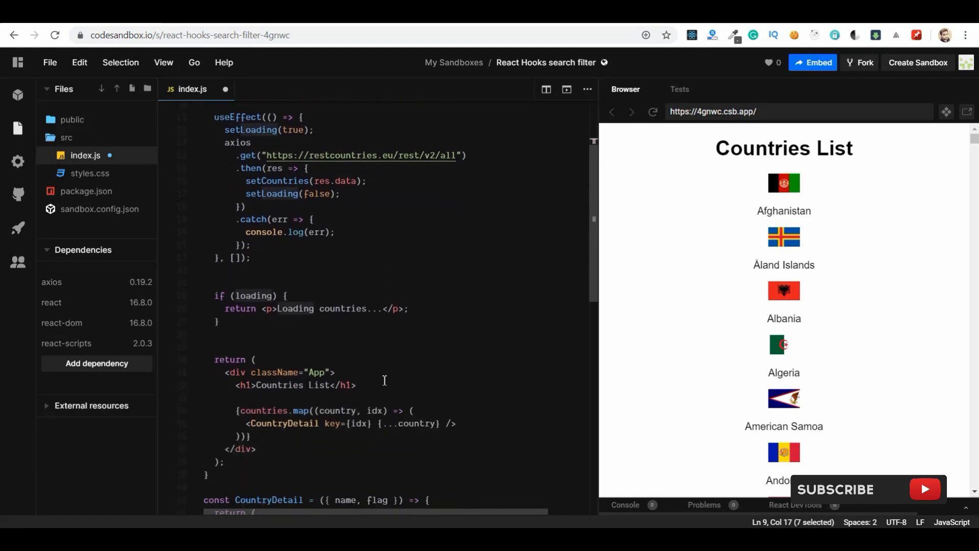
{"action": "scroll", "scroll_direction": "down", "scroll_amount": 3}
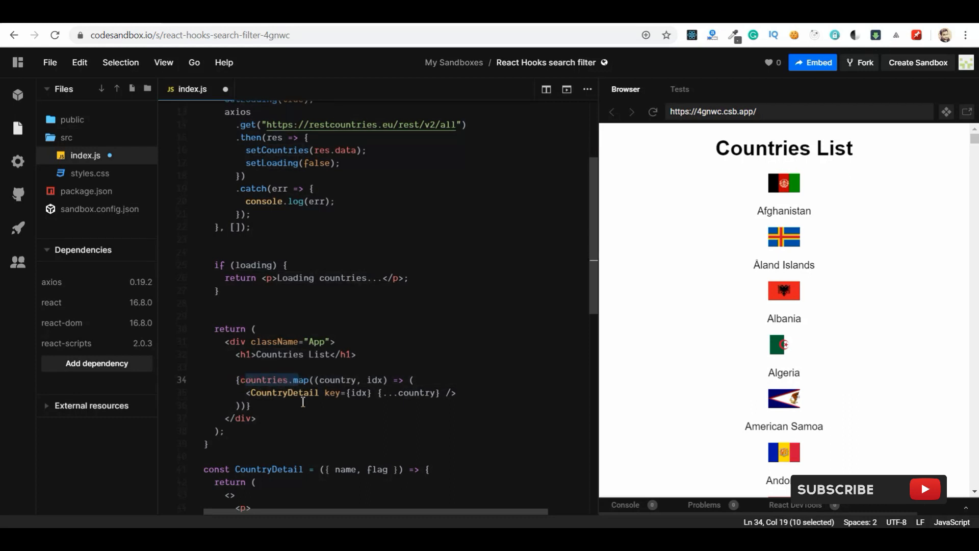
{"action": "left_click", "coordinate": [306, 392]}
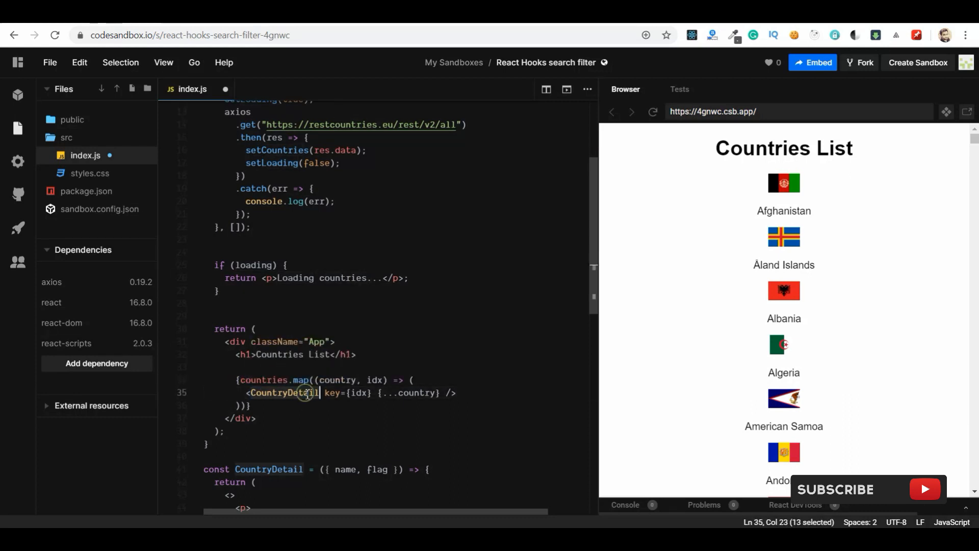
{"action": "scroll", "scroll_direction": "down", "scroll_amount": 3}
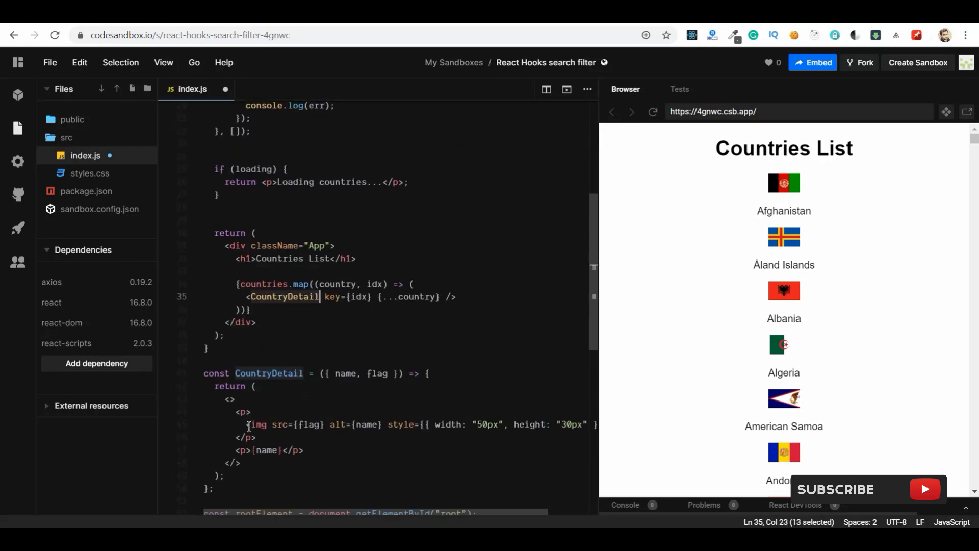
{"action": "left_click", "coordinate": [270, 450]}
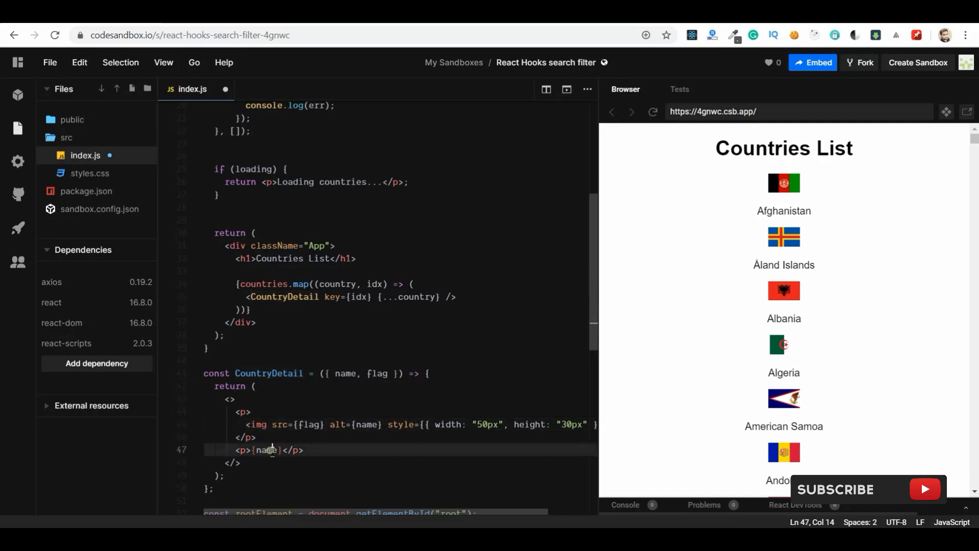
{"action": "scroll", "scroll_direction": "up", "scroll_amount": 3}
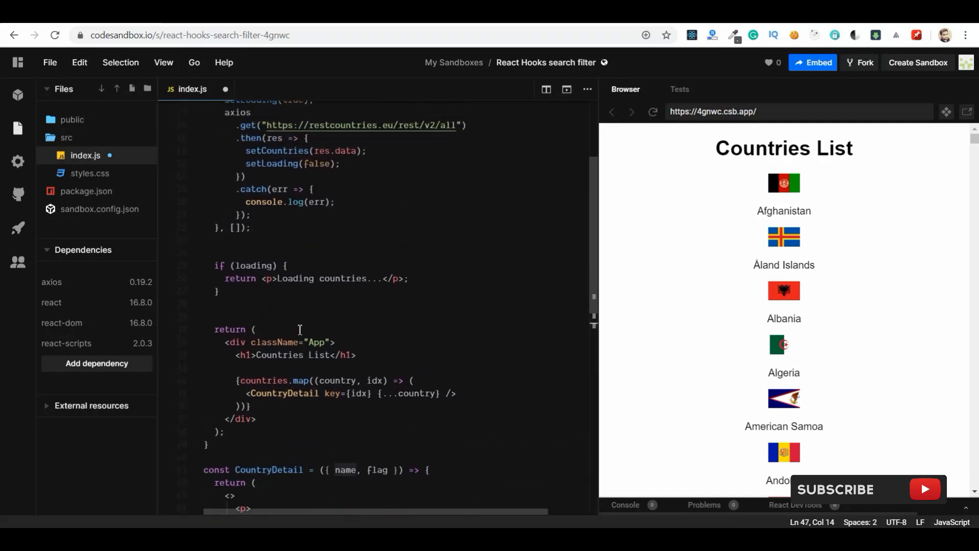
{"action": "scroll", "scroll_direction": "up", "scroll_amount": 3}
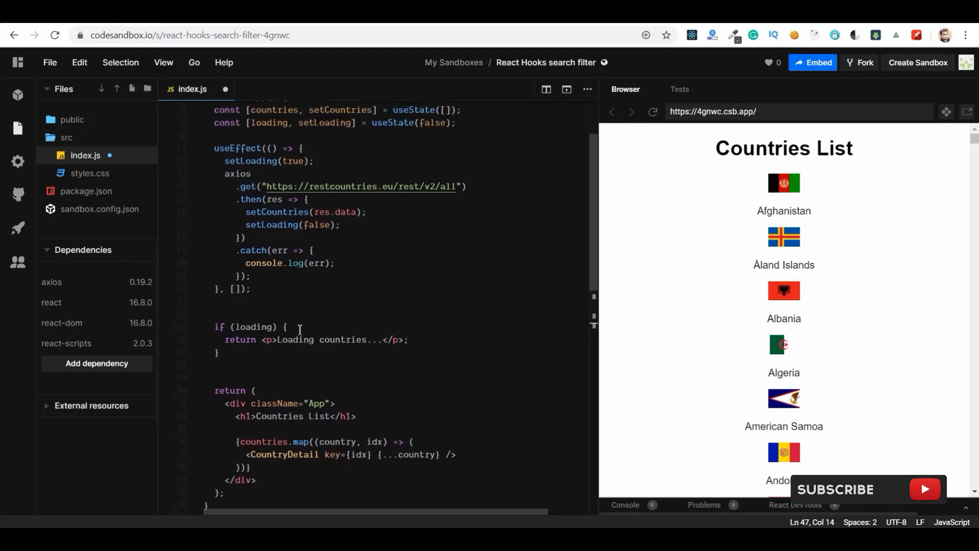
{"action": "scroll", "scroll_direction": "up", "scroll_amount": 3}
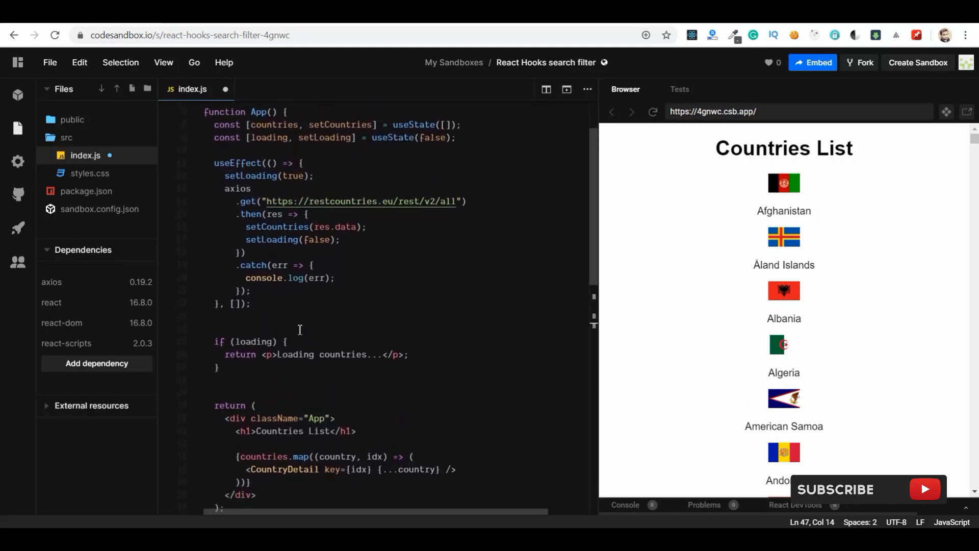
{"action": "scroll", "scroll_direction": "up", "scroll_amount": 3}
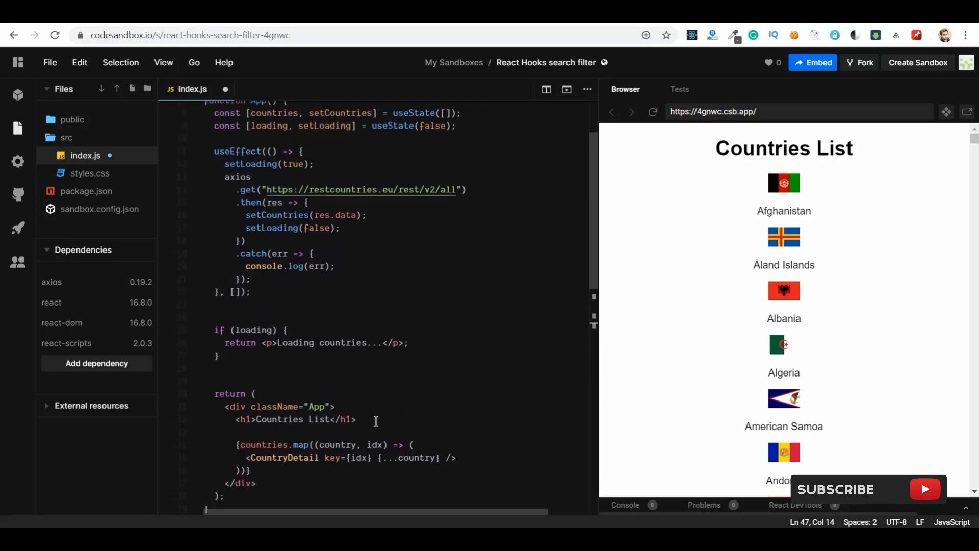
Add <input type="text" placeholder="Search" /> under the Countries List heading
{"action": "key", "text": "Enter"}
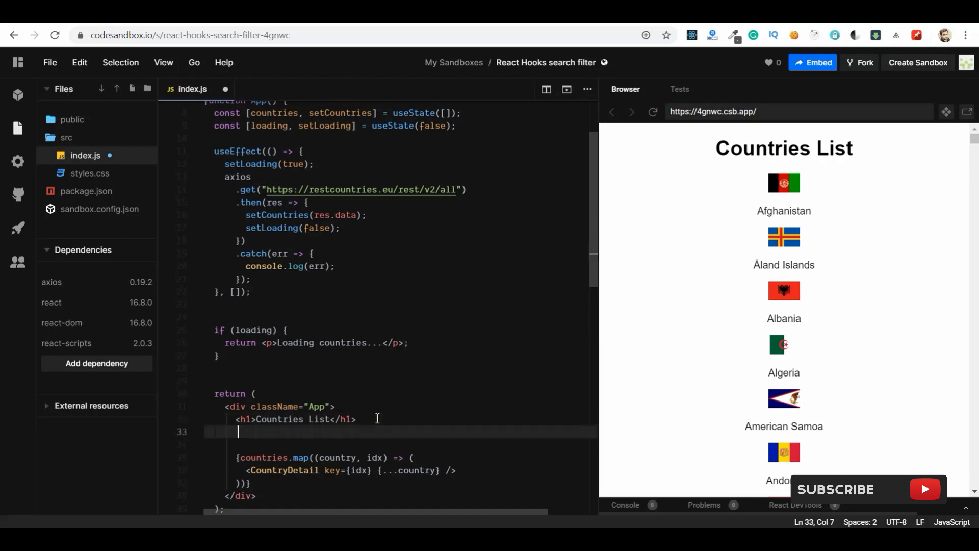
{"action": "type", "text": "<i"}
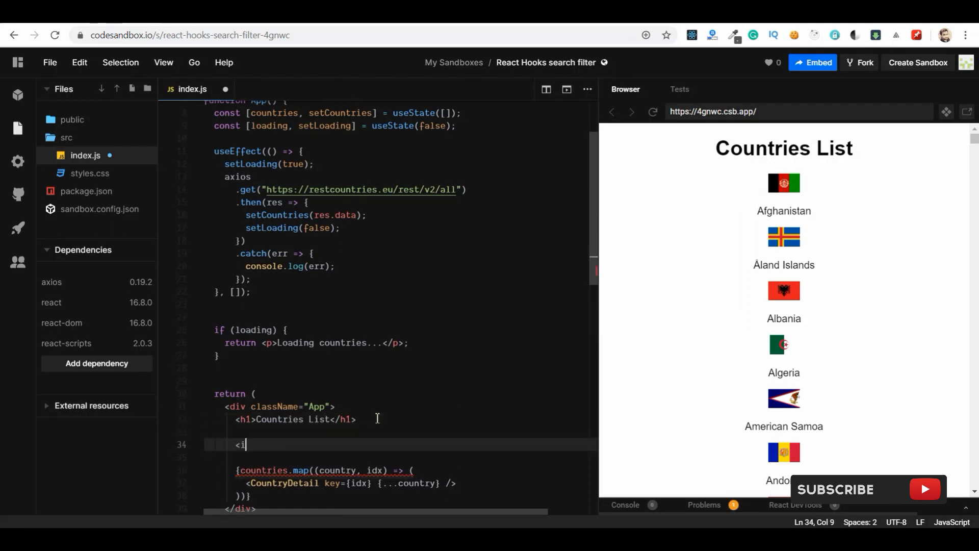
{"action": "type", "text": "nput"}
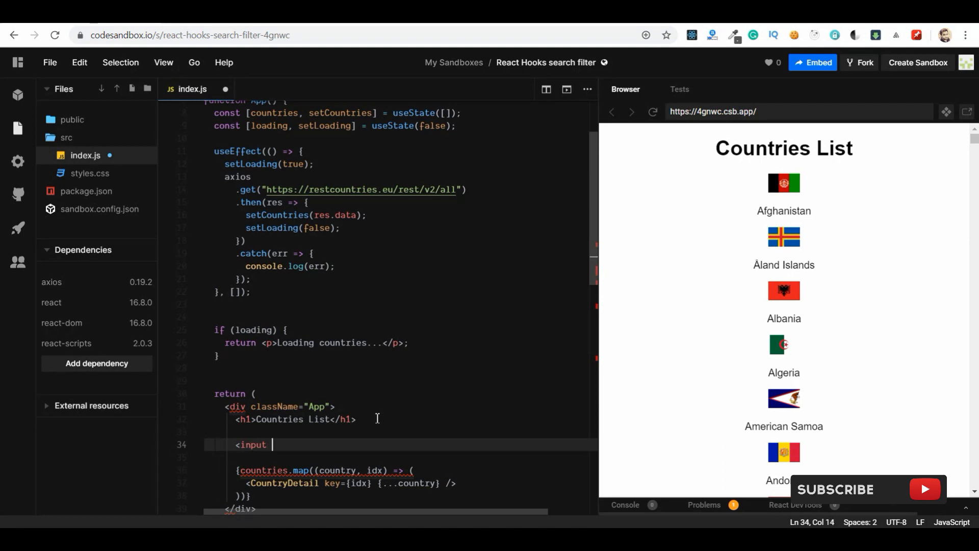
{"action": "type", "text": "type=\"text\" placeholder=\""}
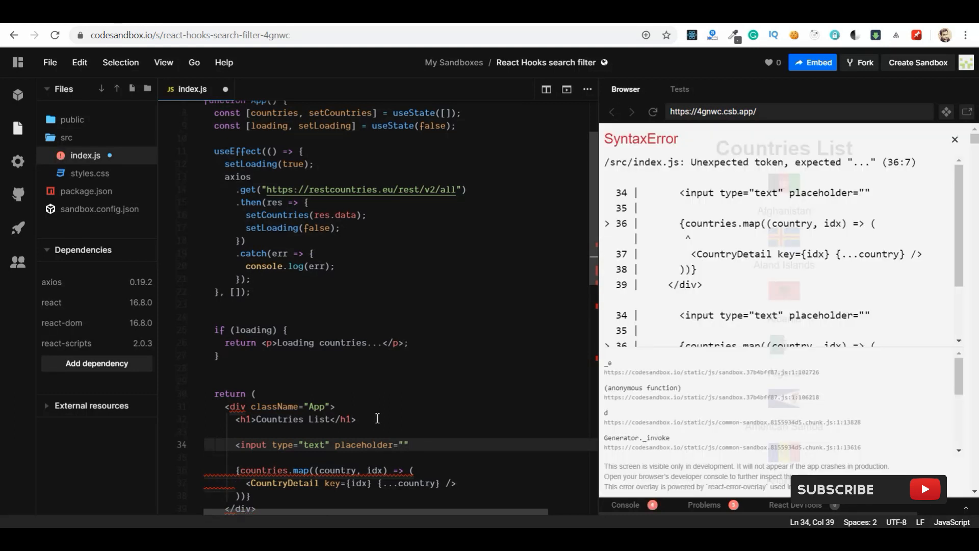
{"action": "type", "text": "Search"}
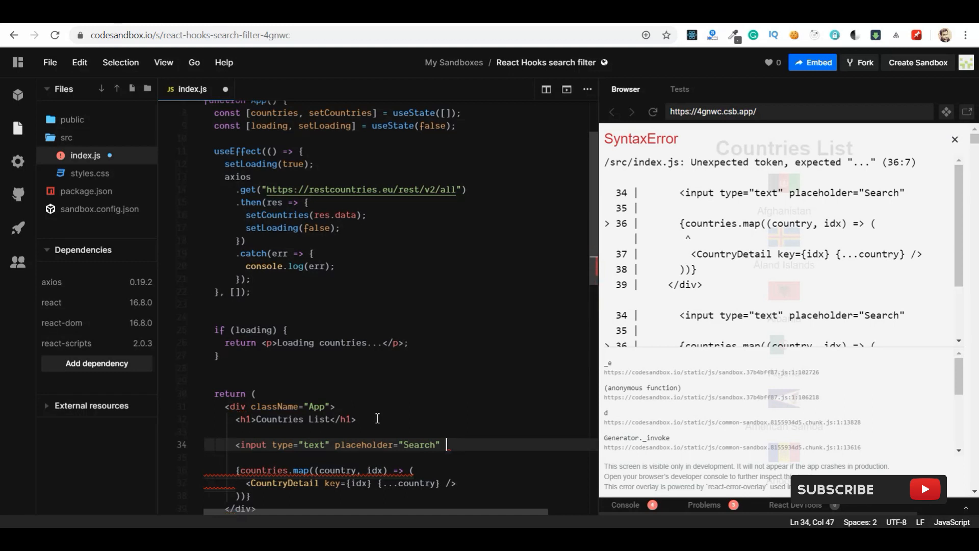
{"action": "type", "text": "/>"}
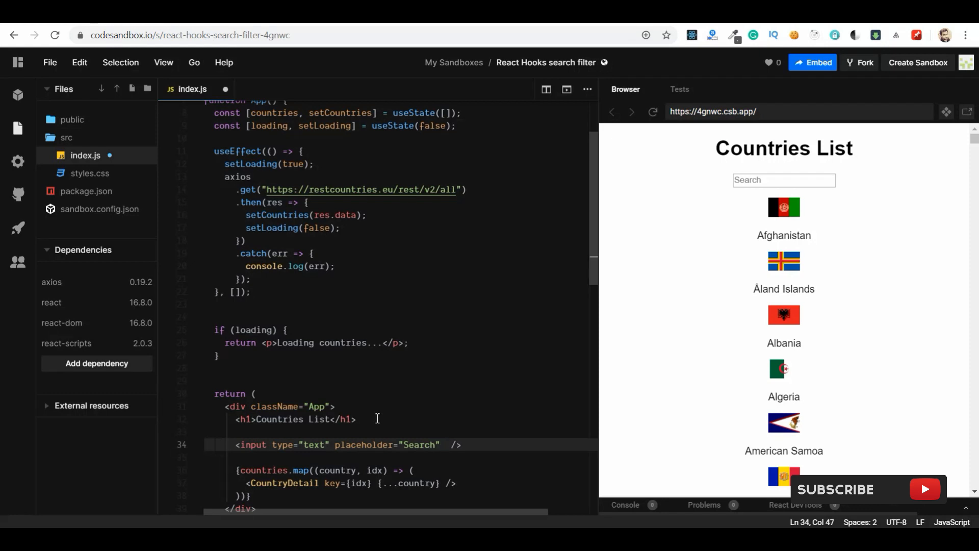
{"action": "left_click", "coordinate": [493, 125]}
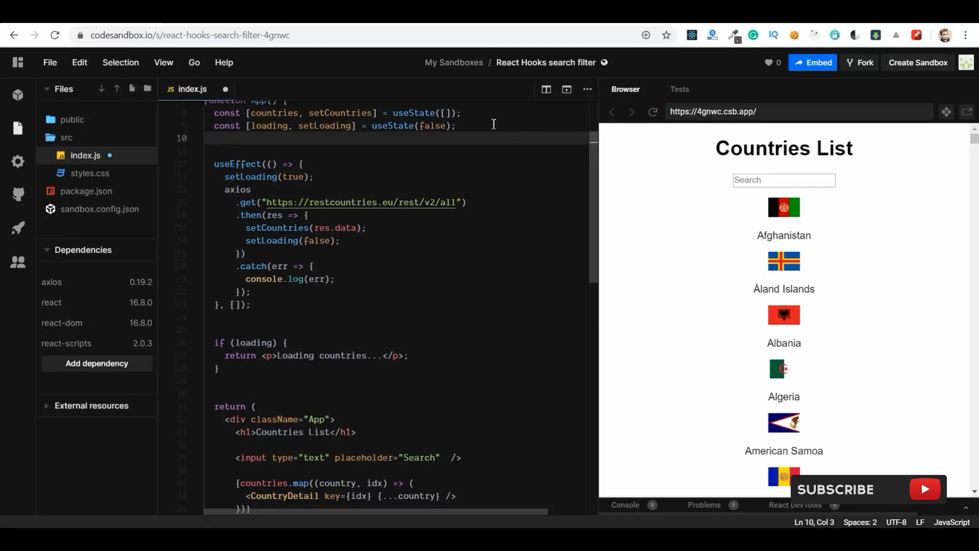
Declare const [search, setSearch] = useState('') below the loading state
{"action": "type", "text": "const []"}
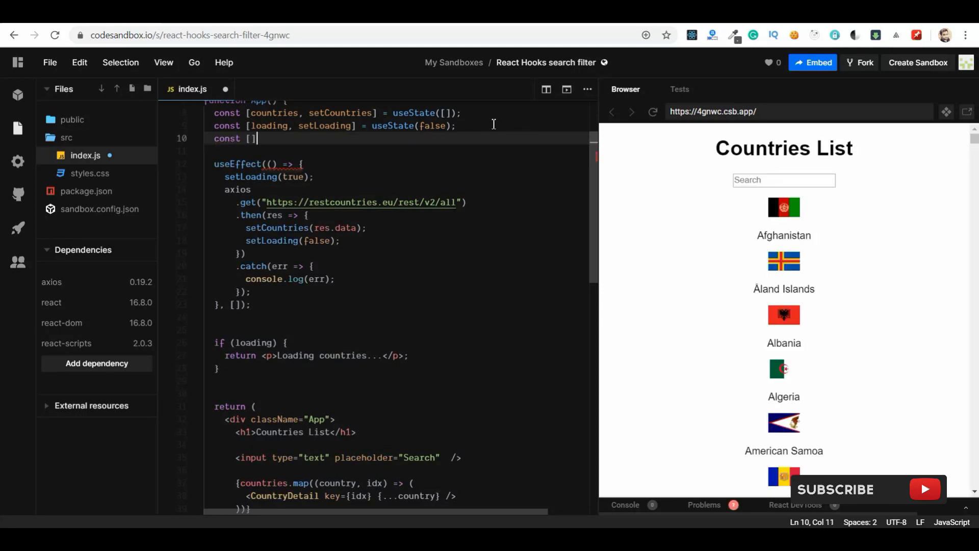
{"action": "type", "text": "= t"}
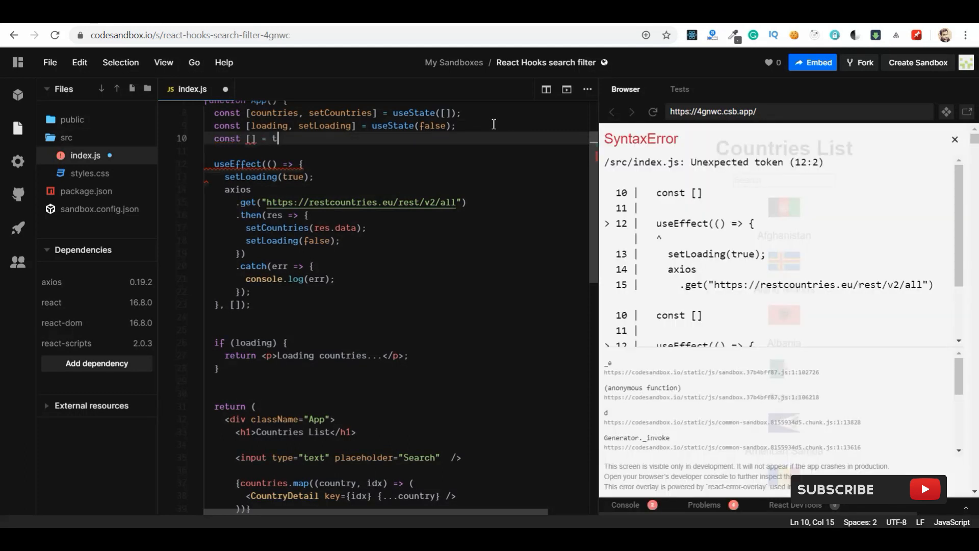
{"action": "type", "text": "t"}
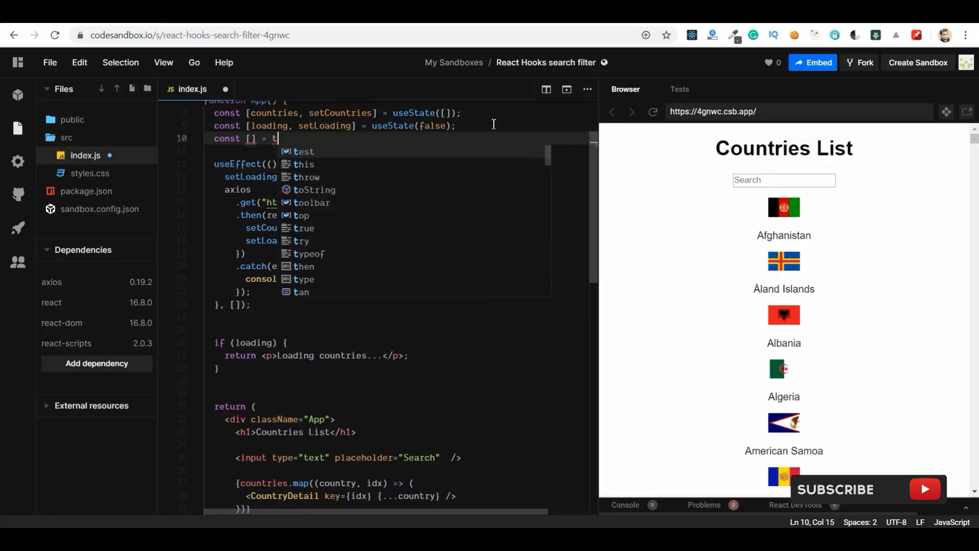
{"action": "type", "text": "useState('"}
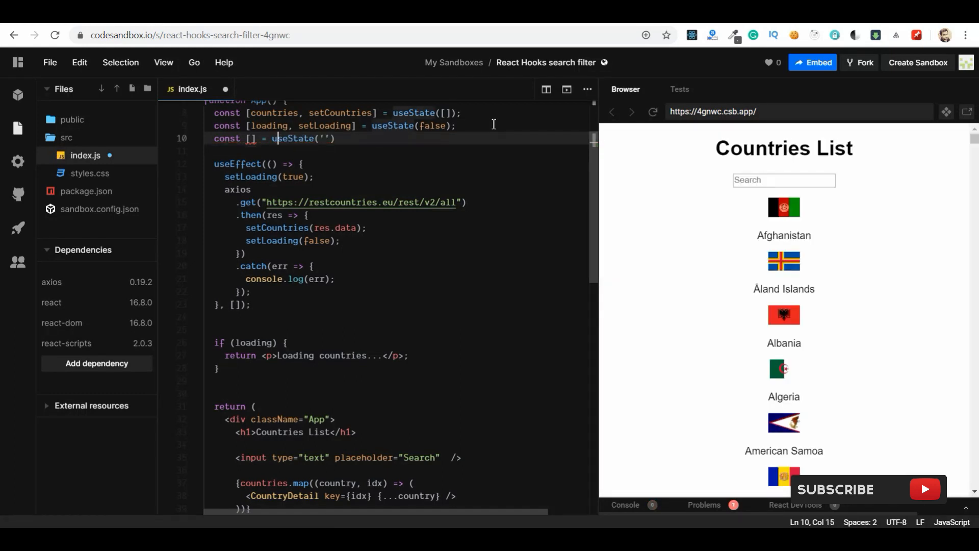
{"action": "type", "text": "search,"}
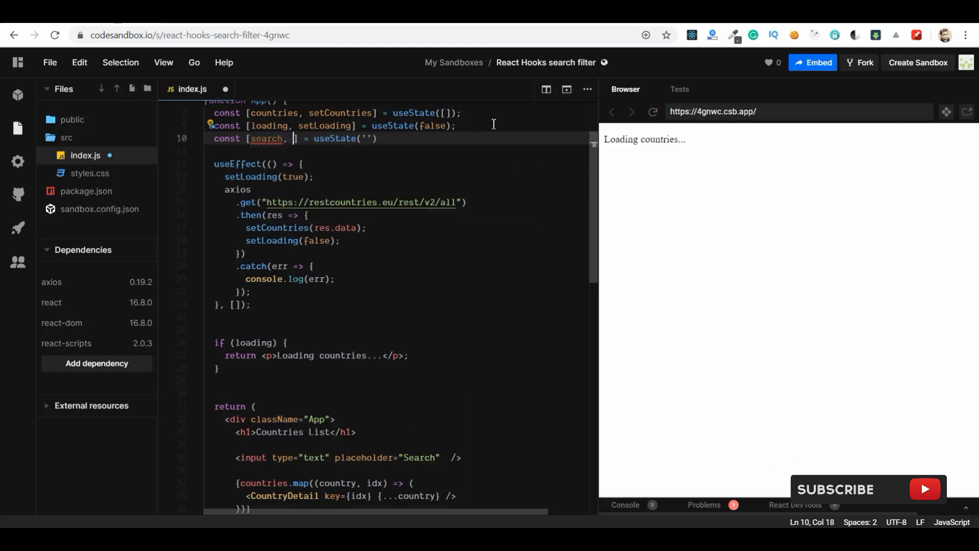
{"action": "type", "text": "setSearch"}
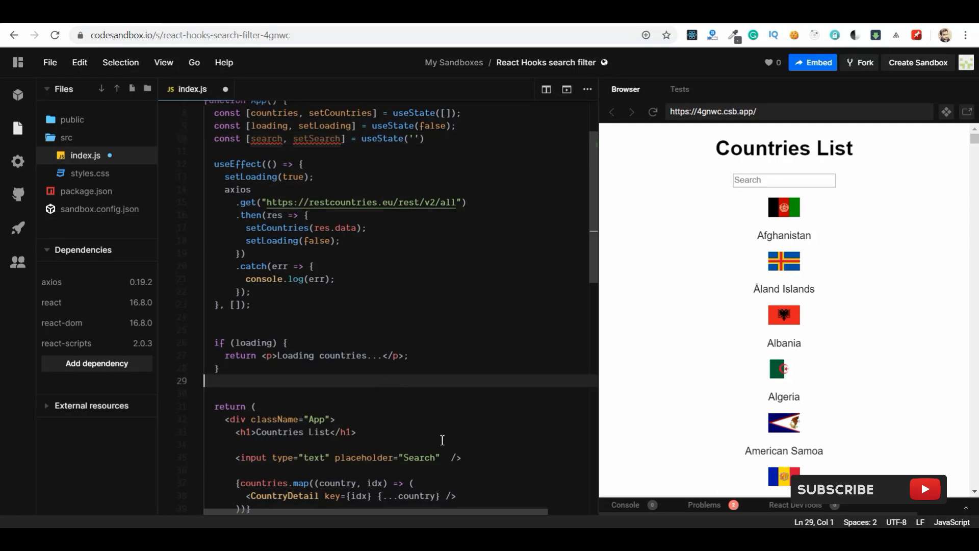
Give the search input onChange={ e => setSearch(e.target.value) }
{"action": "left_click", "coordinate": [445, 457]}
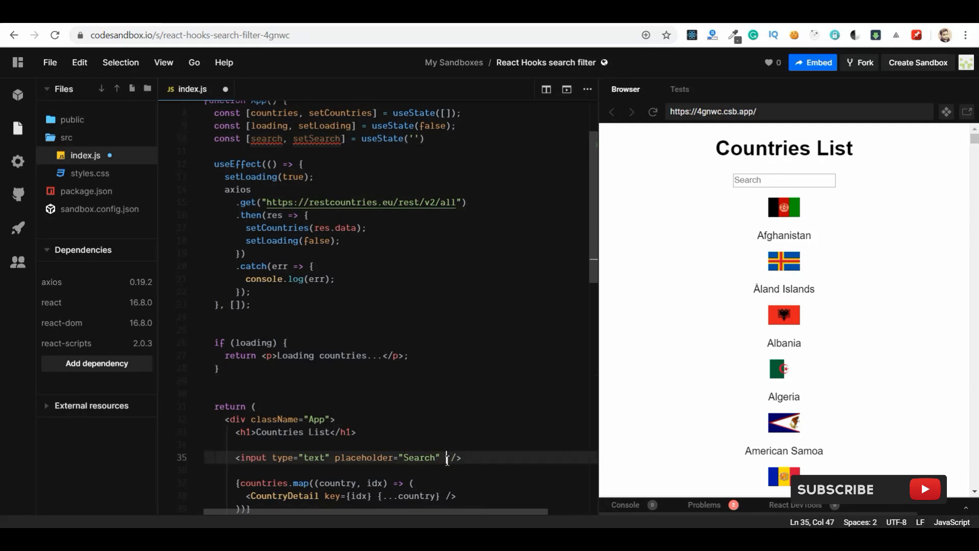
{"action": "type", "text": "onChange={ e =>"}
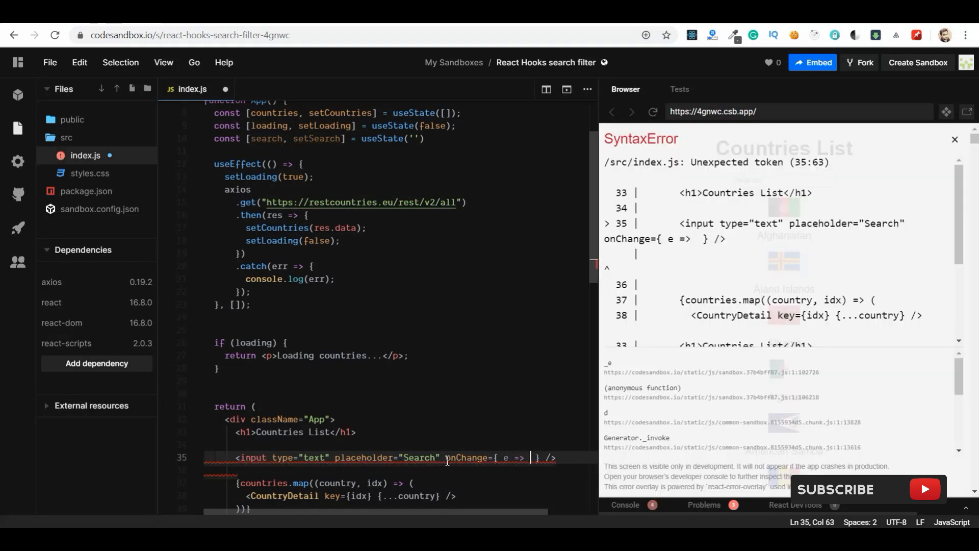
{"action": "type", "text": "setSearch("}
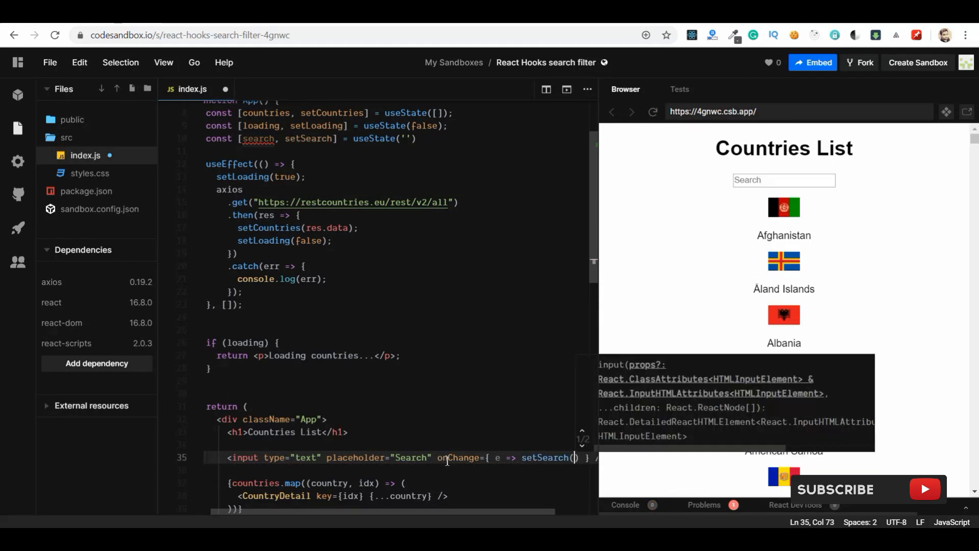
{"action": "type", "text": ".tar"}
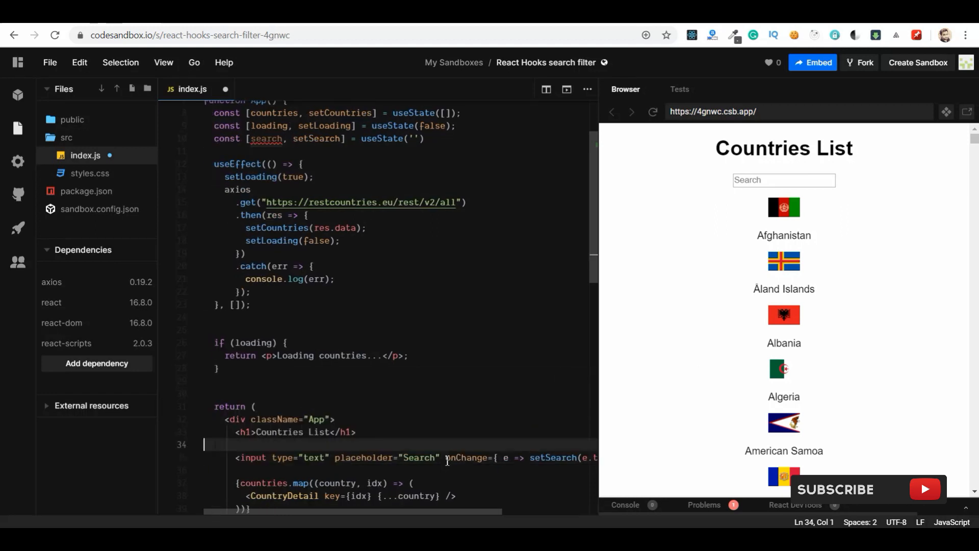
{"action": "type", "text": "{"}
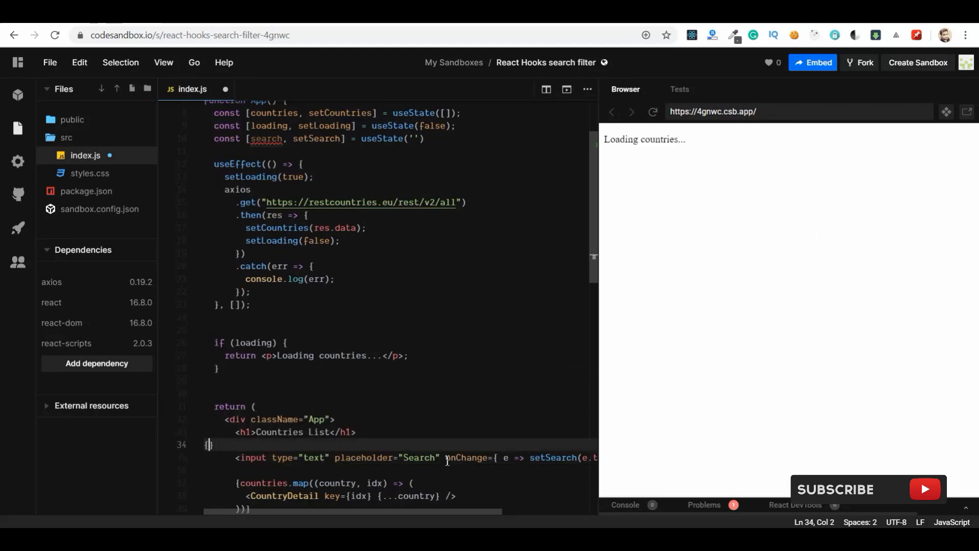
{"action": "type", "text": "sea"}
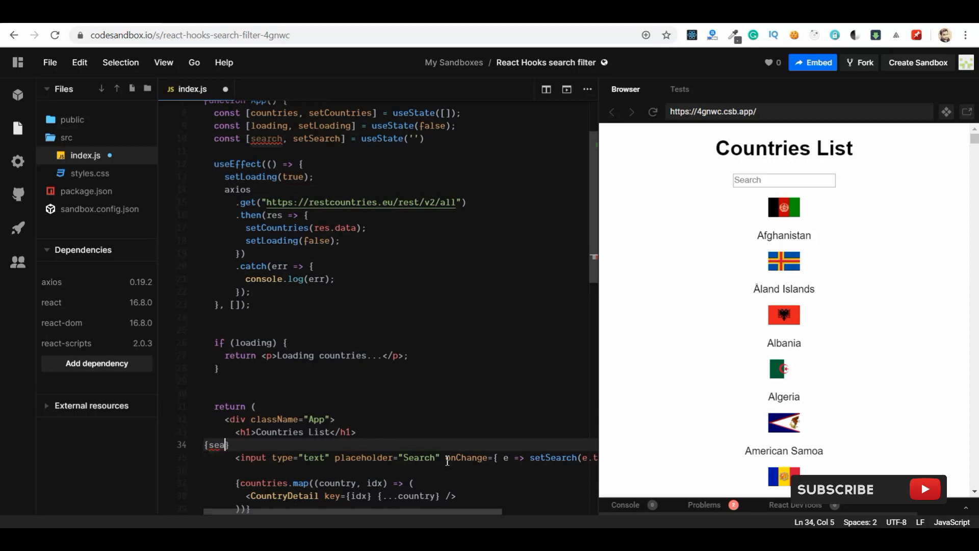
{"action": "type", "text": "rch"}
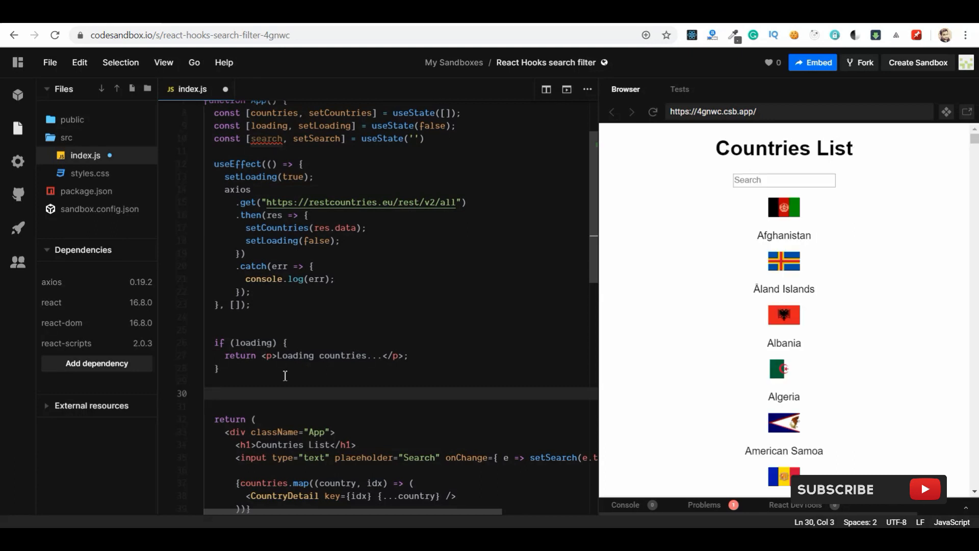
Start const filteredCountries = countries.filter( country => { } ) above return
{"action": "type", "text": "const"}
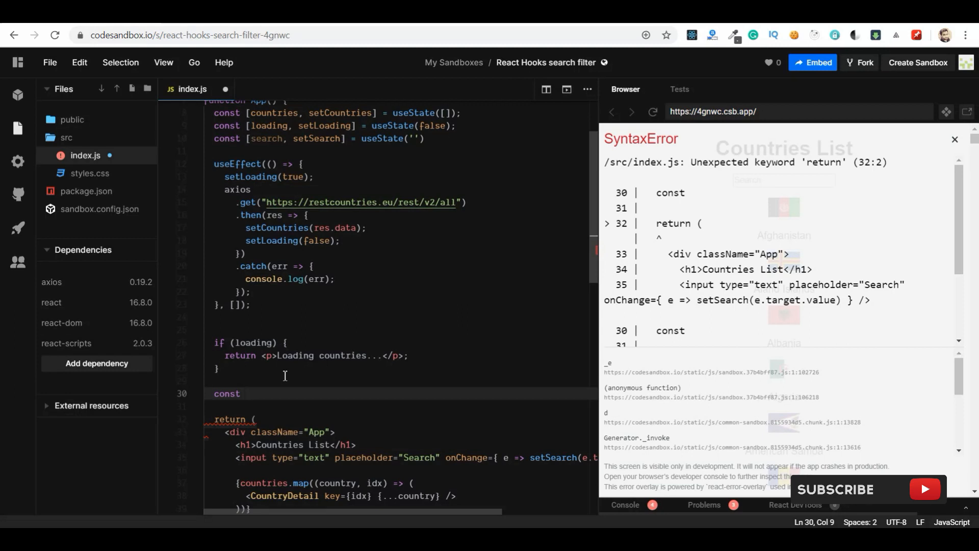
{"action": "type", "text": "filteredCoun"}
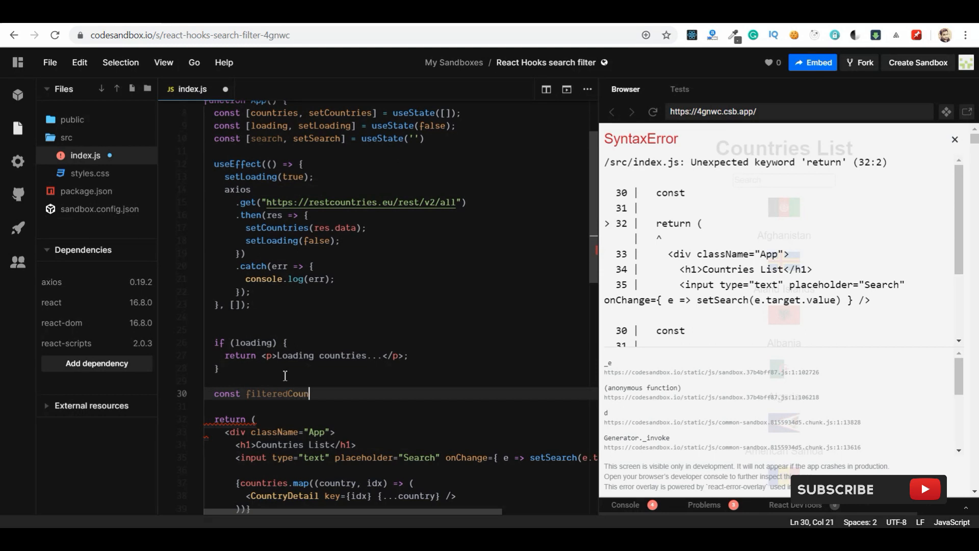
{"action": "type", "text": "tries ="}
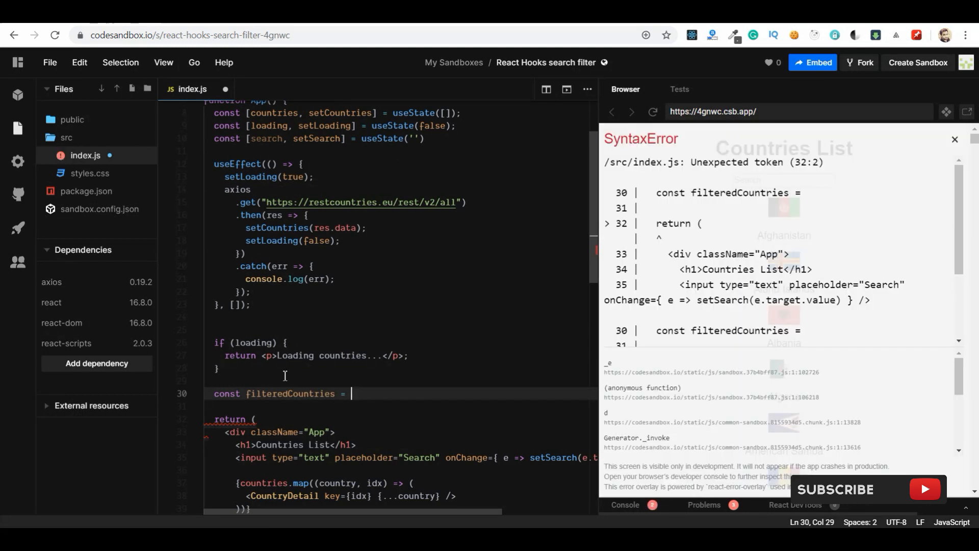
{"action": "type", "text": "countries"}
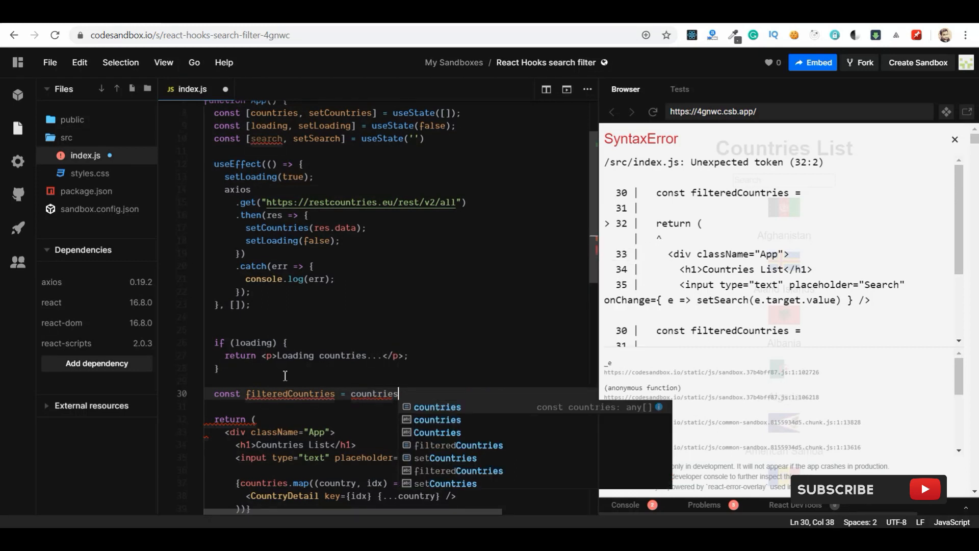
{"action": "type", "text": ".filter("}
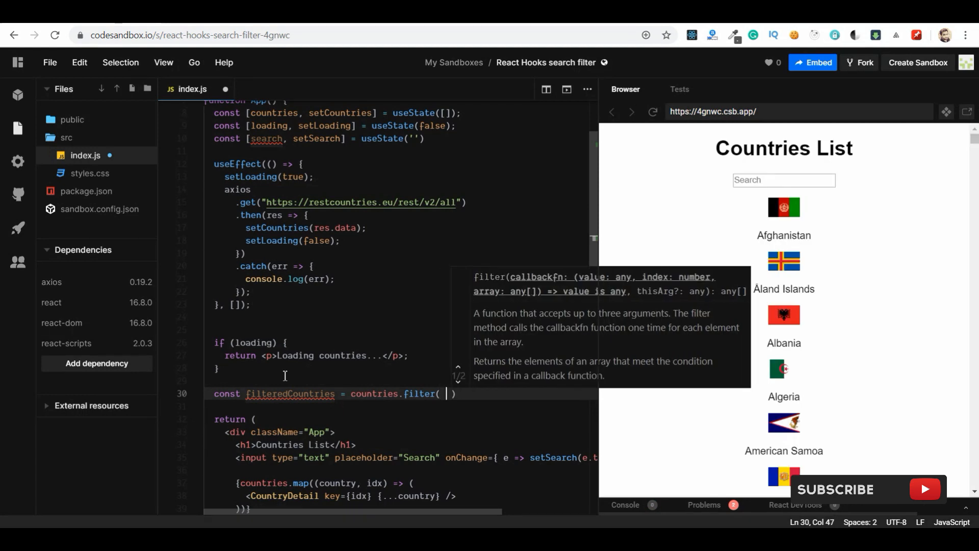
{"action": "type", "text": "country =>{"}
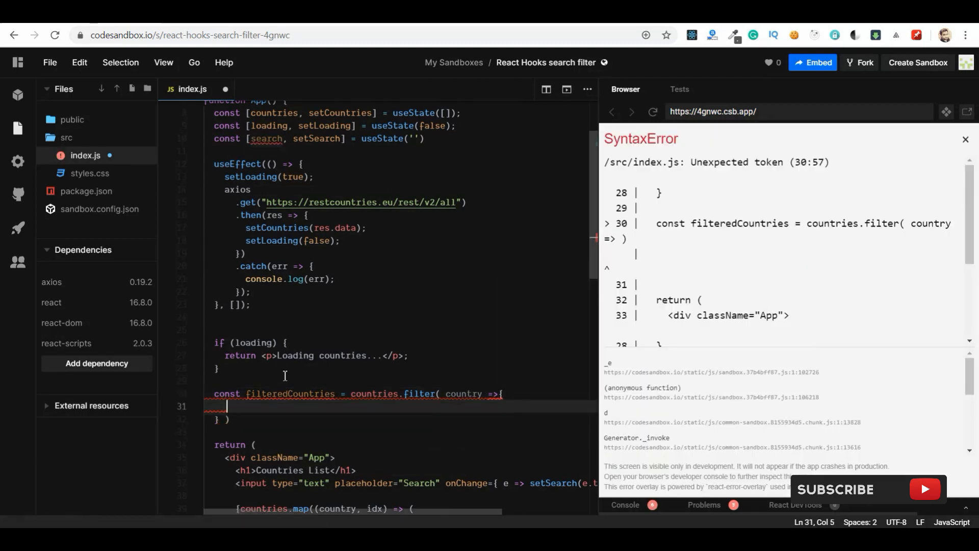
Write country.name.toLowerCase().includes( search.toLowerCase() ) in the filter callback
{"action": "left_click", "coordinate": [965, 139]}
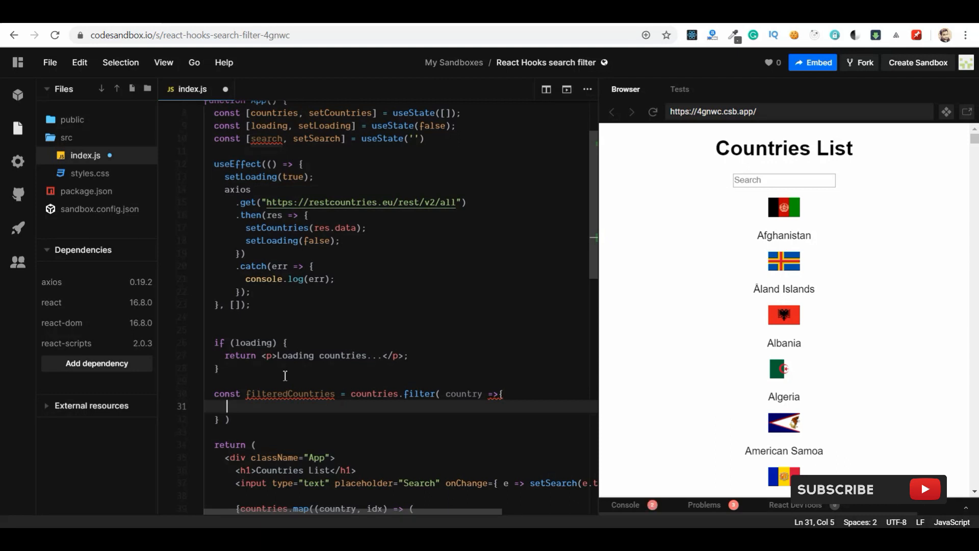
{"action": "type", "text": "coun"}
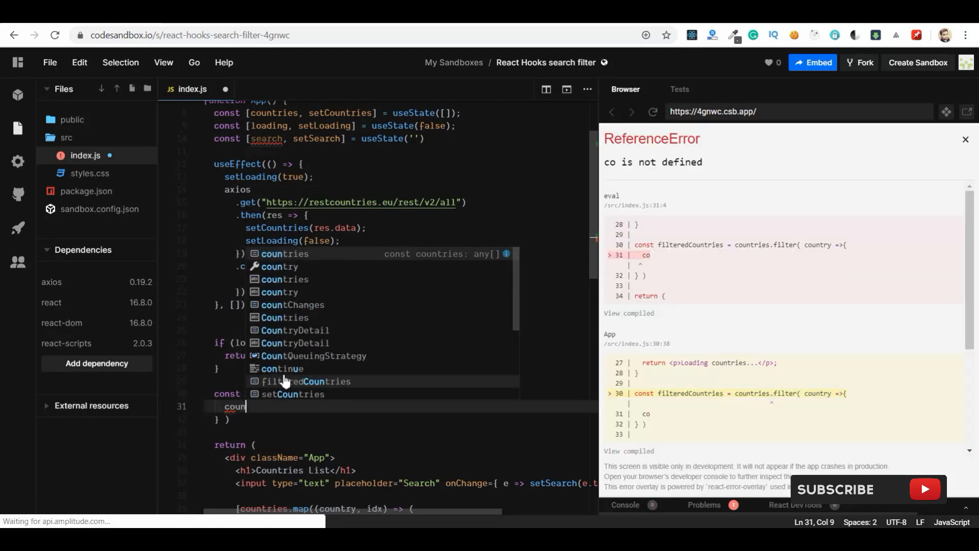
{"action": "type", "text": "country.name.toLowe"}
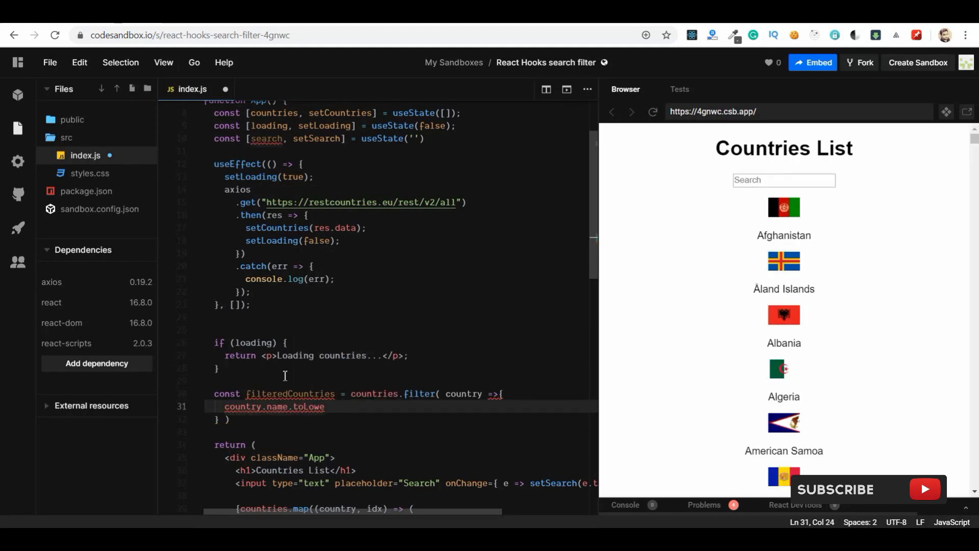
{"action": "type", "text": "rCas"}
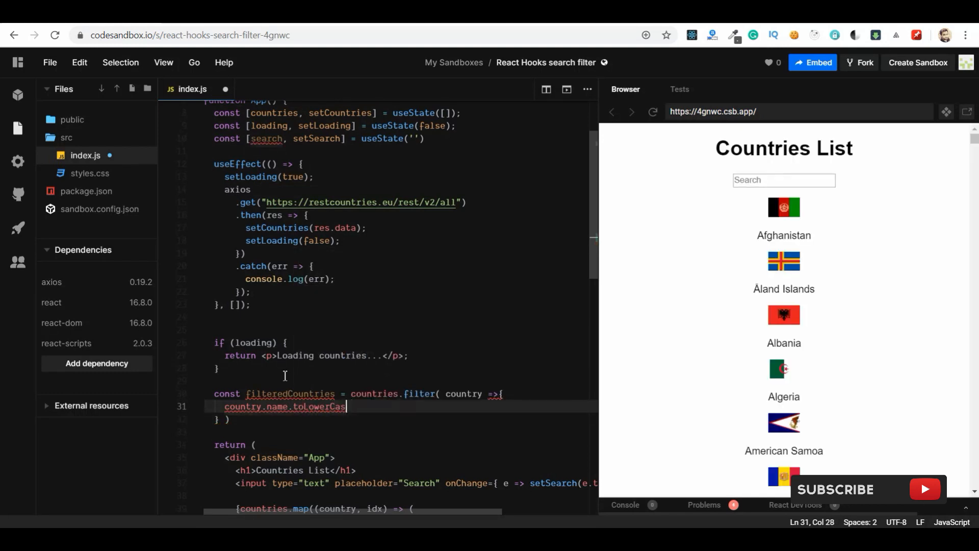
{"action": "key", "text": "Backspace"}
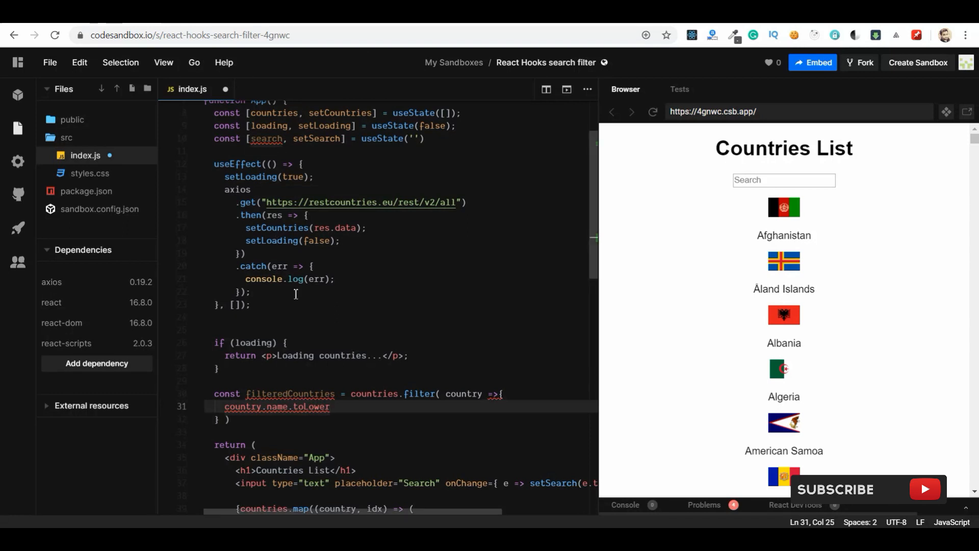
{"action": "type", "text": "Case().inclu"}
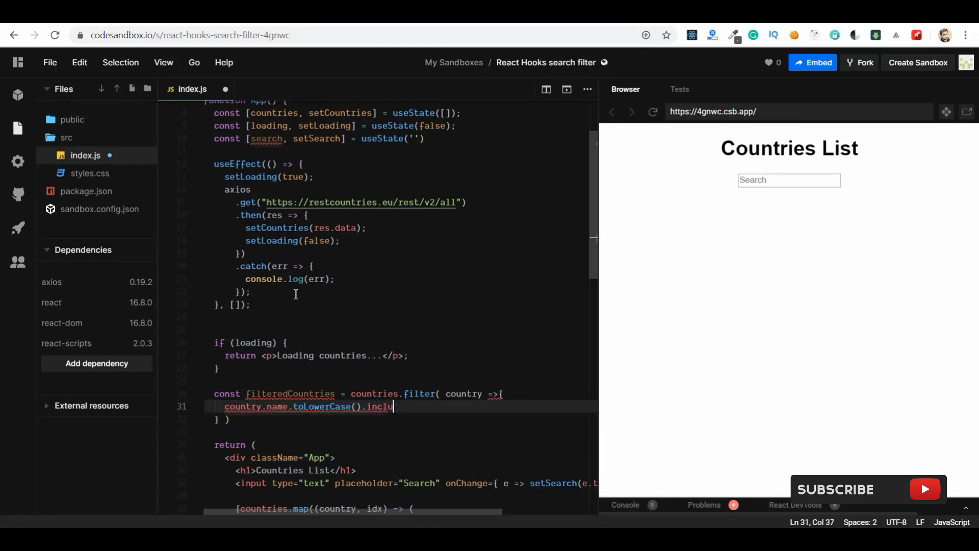
{"action": "type", "text": "des"}
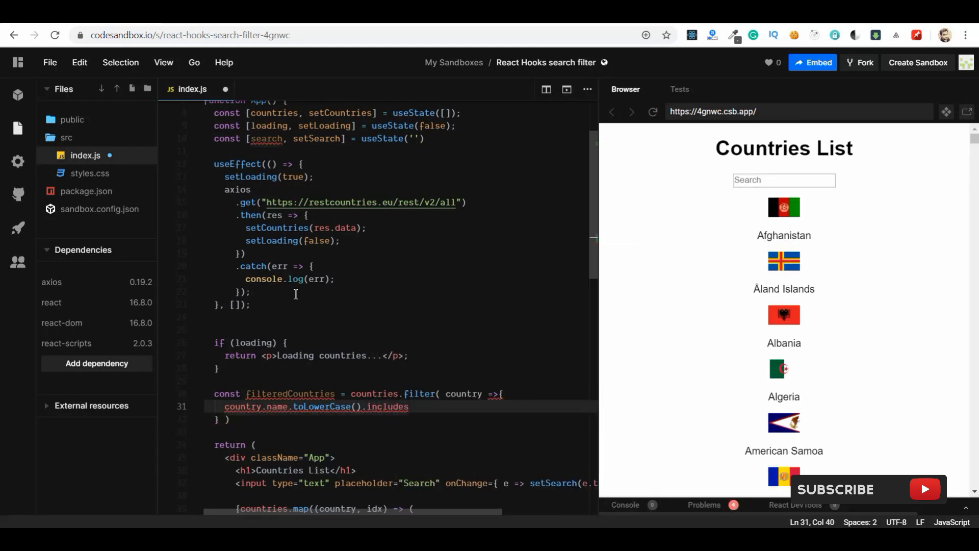
{"action": "type", "text": "()"}
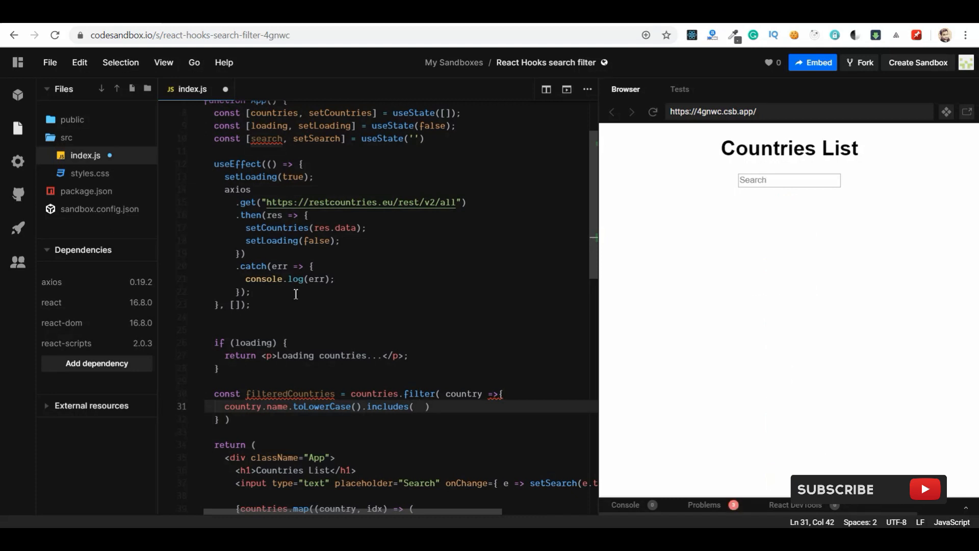
{"action": "type", "text": "search"}
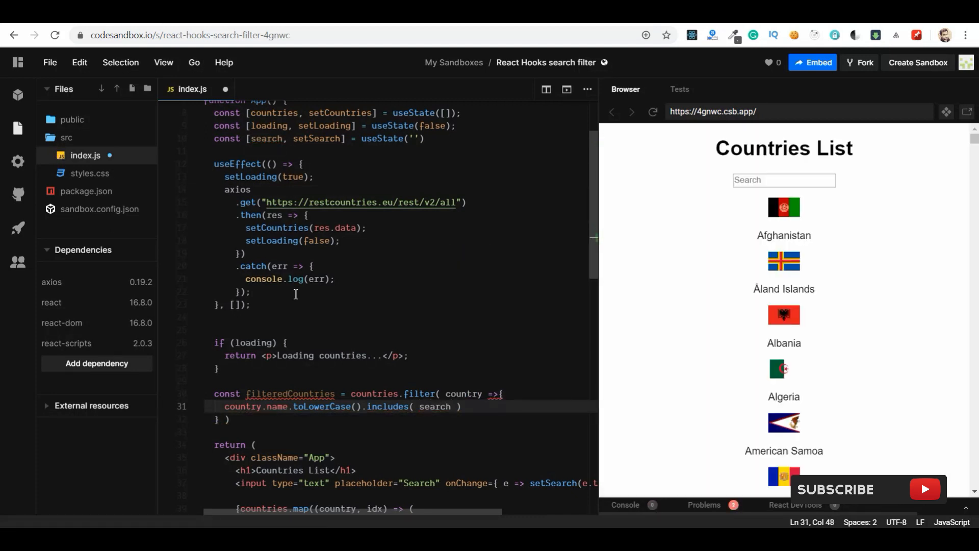
{"action": "type", "text": ".toLowerCase("}
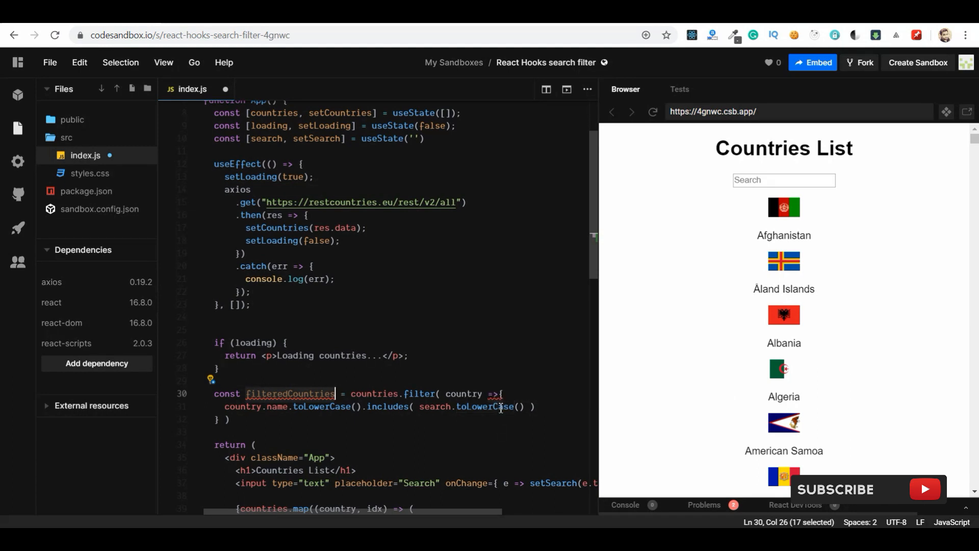
{"action": "mouse_move", "coordinate": [497, 394]}
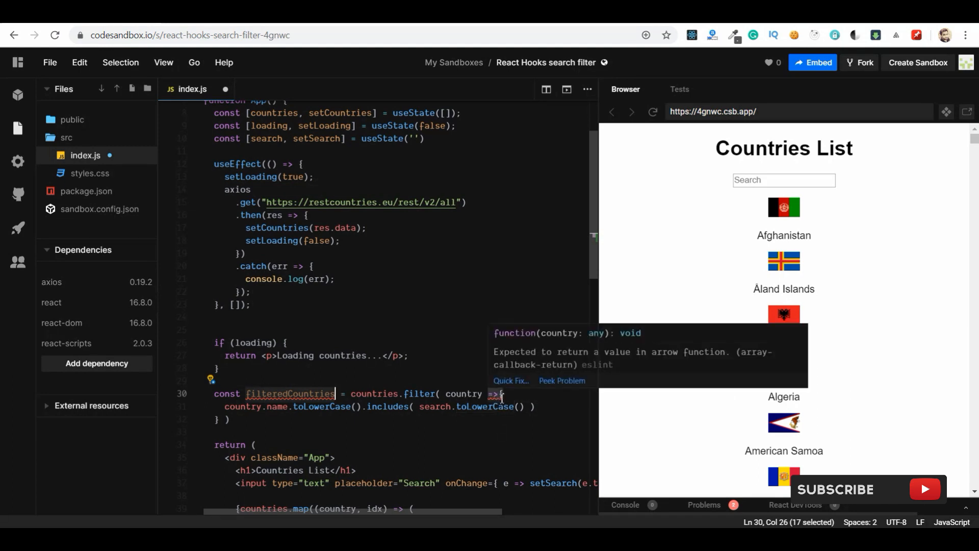
Return the includes check and map over filteredCountries instead of countries in the JSX
{"action": "left_click", "coordinate": [445, 406]}
{"action": "type", "text": "return "}
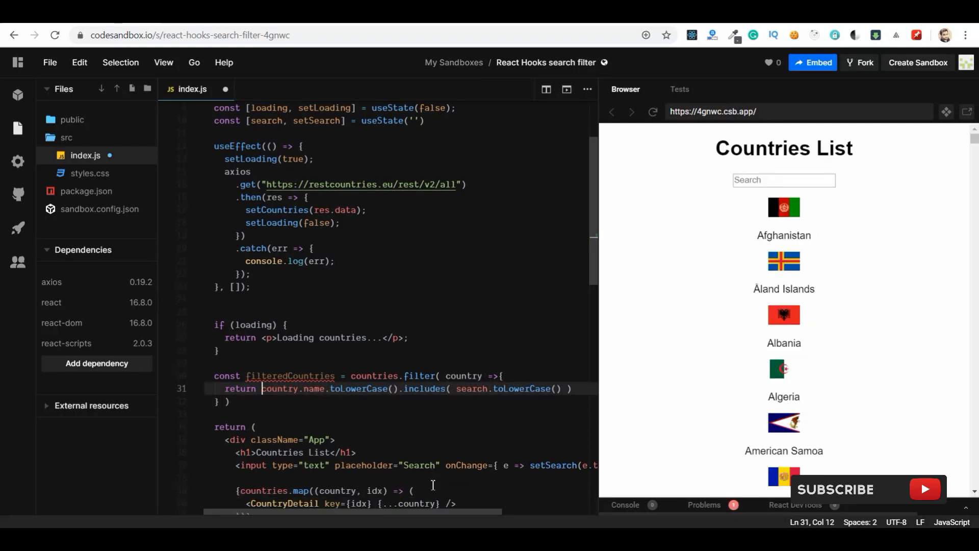
{"action": "double_click", "coordinate": [289, 369]}
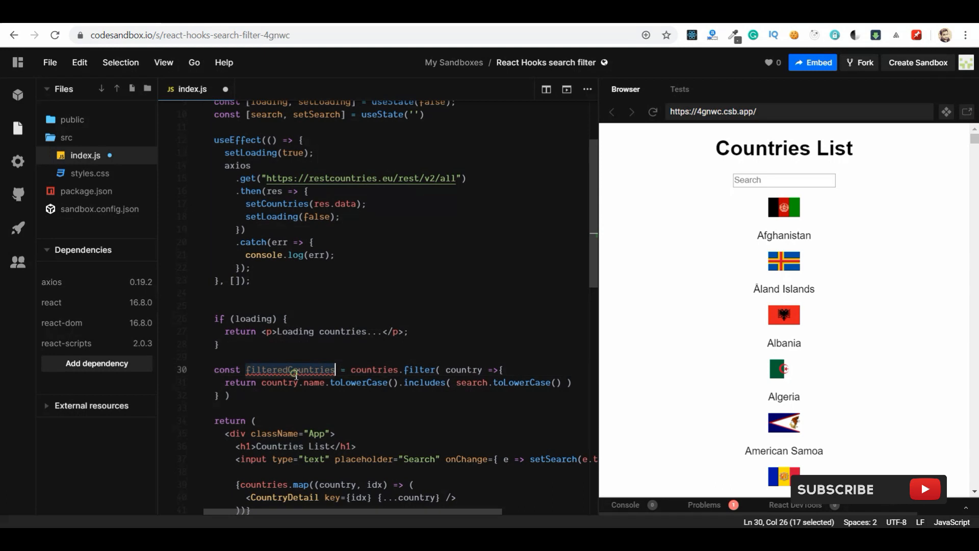
{"action": "left_click", "coordinate": [268, 483]}
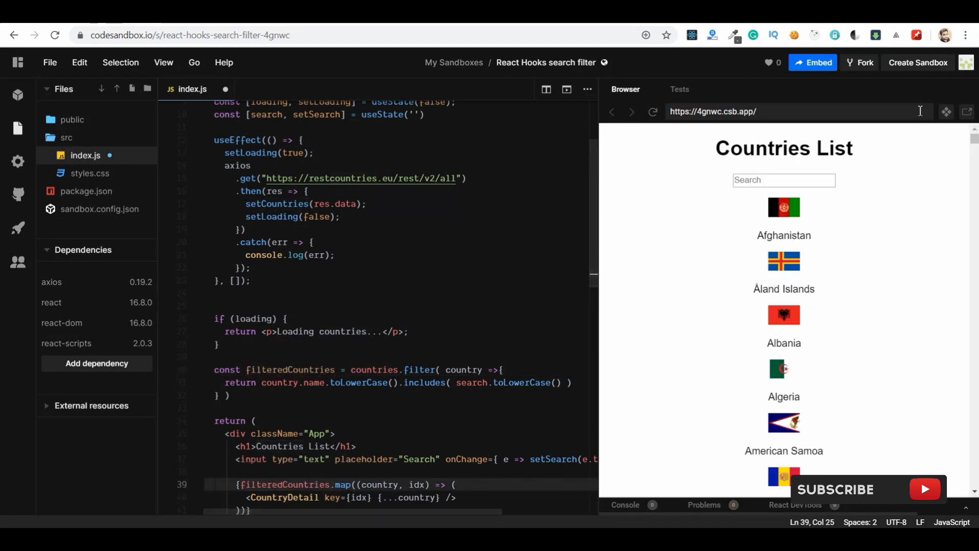
{"action": "left_click", "coordinate": [784, 180]}
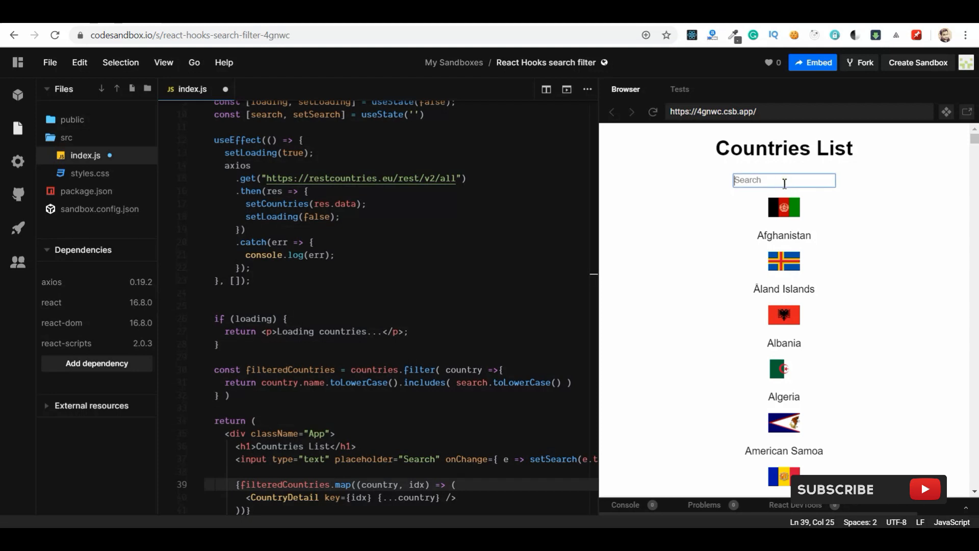
{"action": "type", "text": "u"}
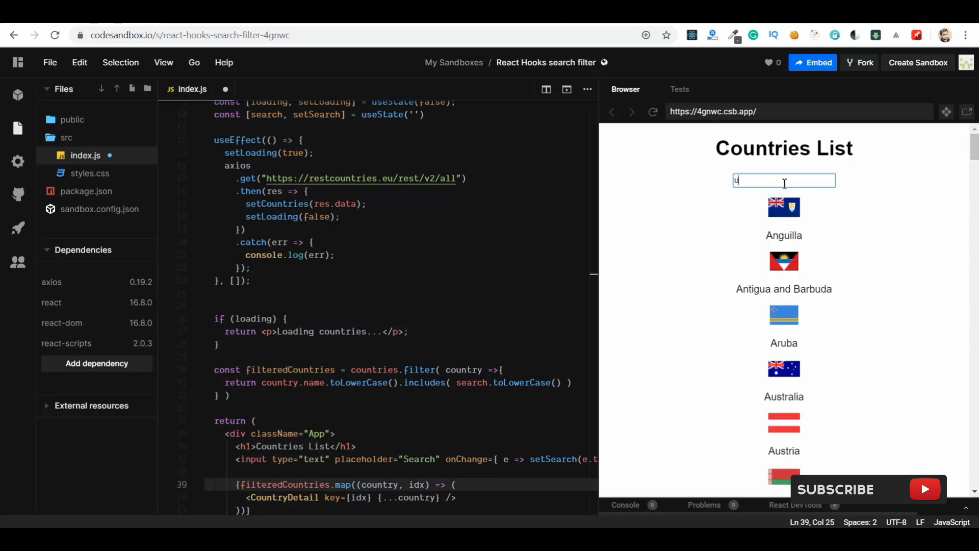
{"action": "type", "text": "nited"}
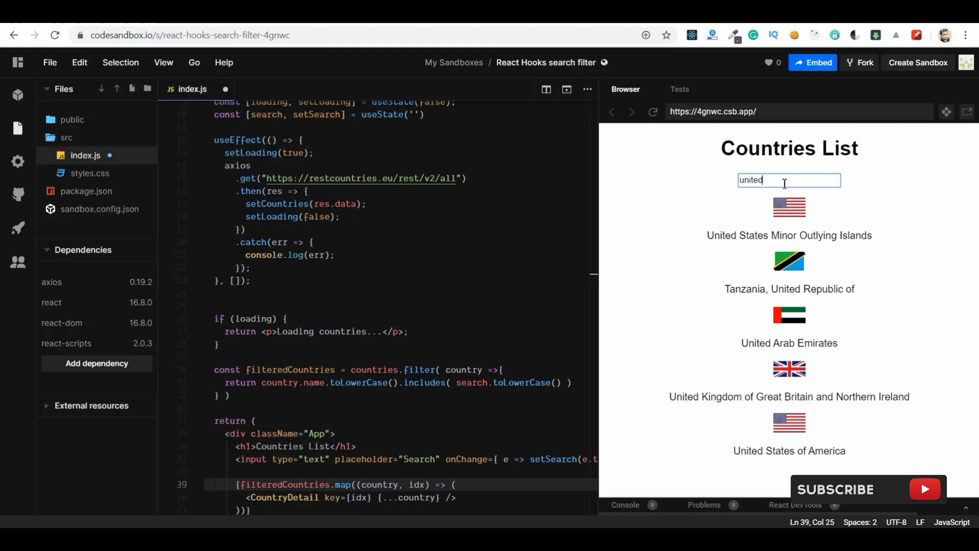
{"action": "type", "text": "s"}
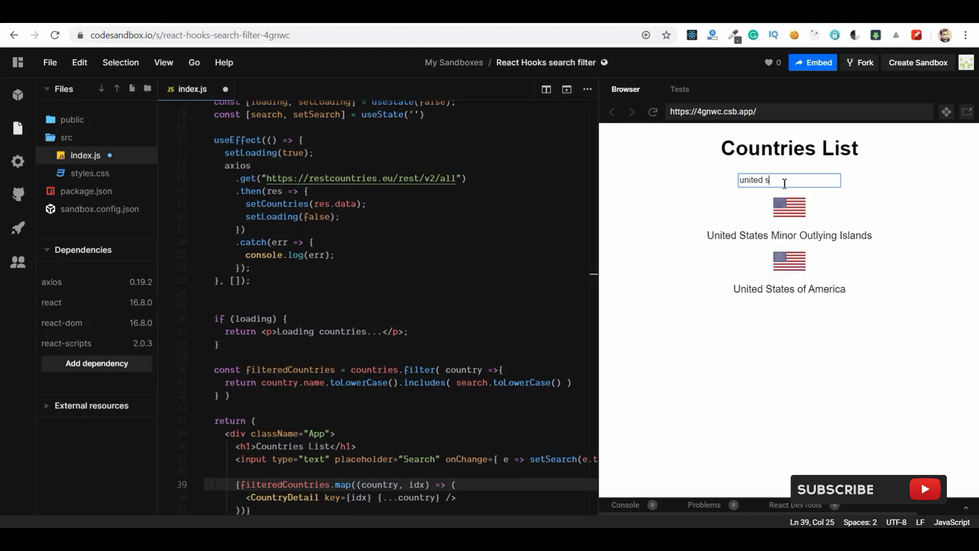
{"action": "type", "text": "tate"}
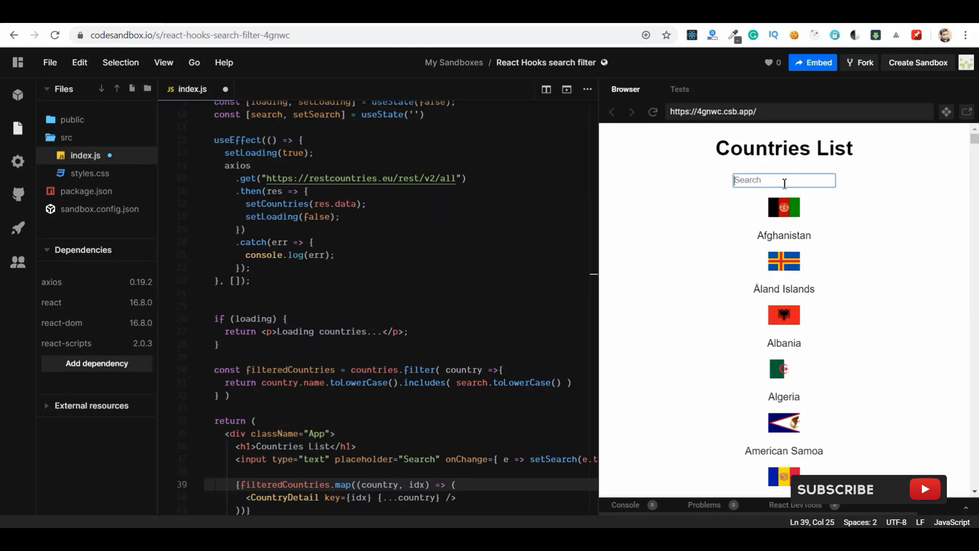
{"action": "type", "text": "spain"}
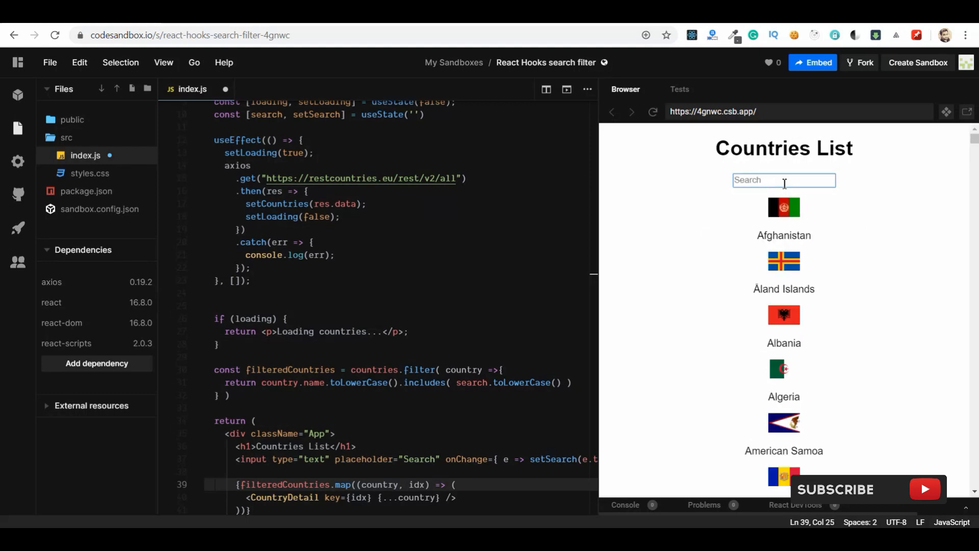
{"action": "left_click", "coordinate": [249, 401]}
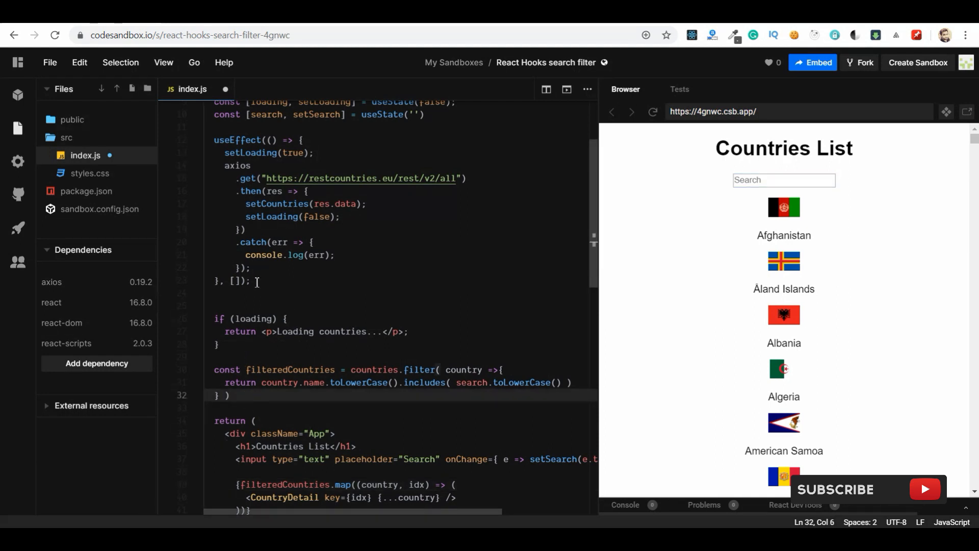
Add an empty useEffect(() => { }, [search]) below the fetch effect
{"action": "type", "text": "useEffect(("}
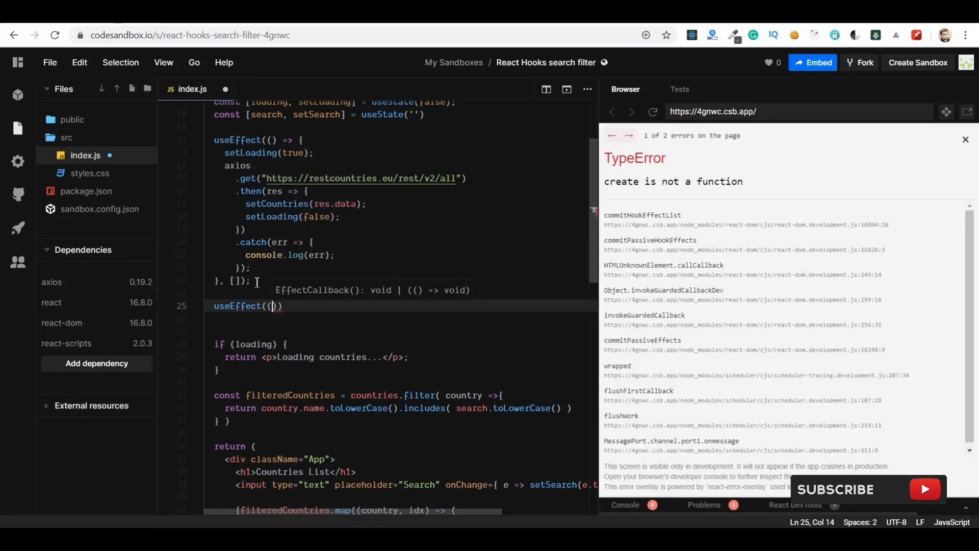
{"action": "type", "text": "=>"}
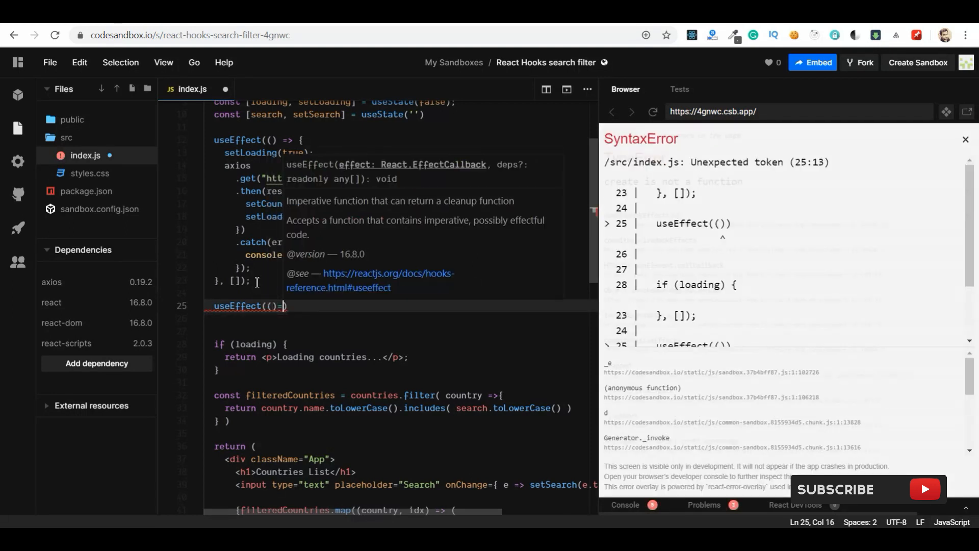
{"action": "type", "text": ">"}
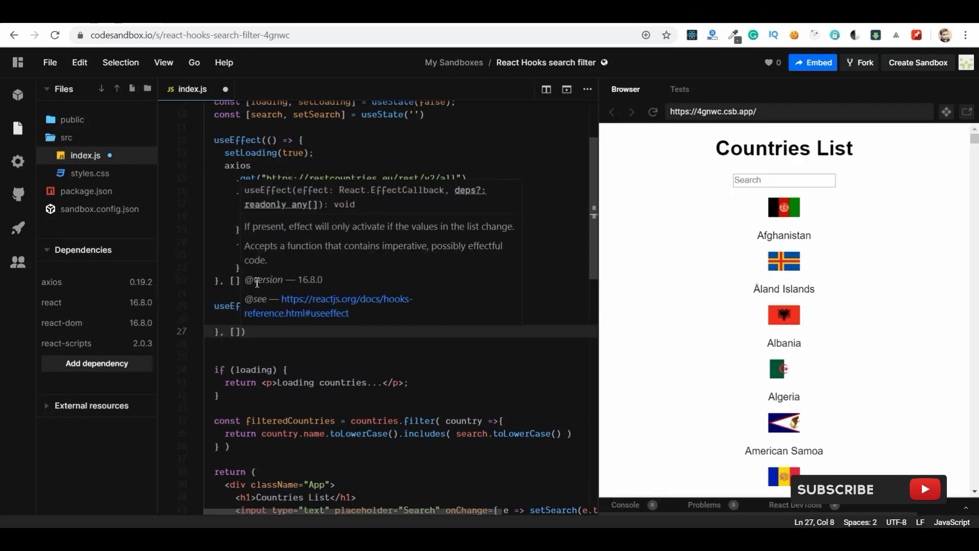
{"action": "type", "text": "s"}
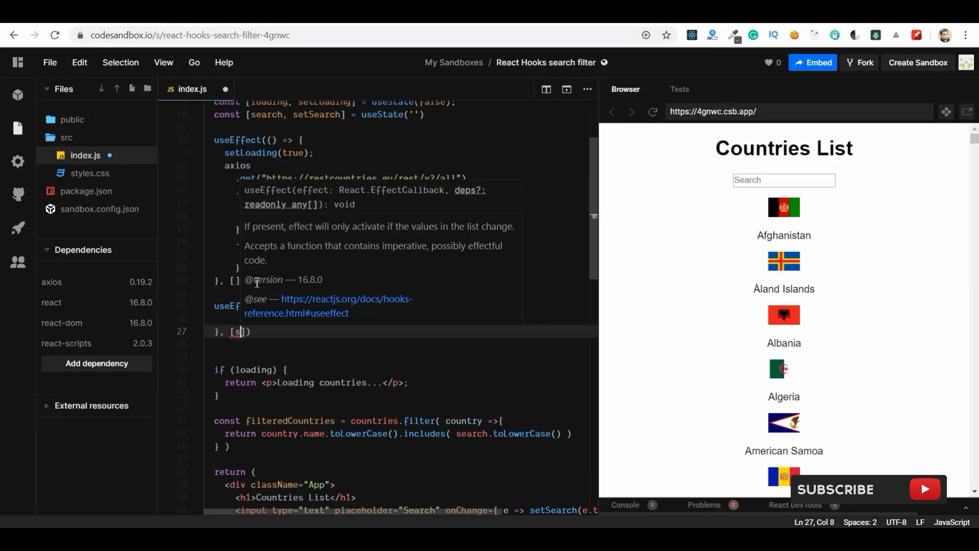
{"action": "type", "text": "earch"}
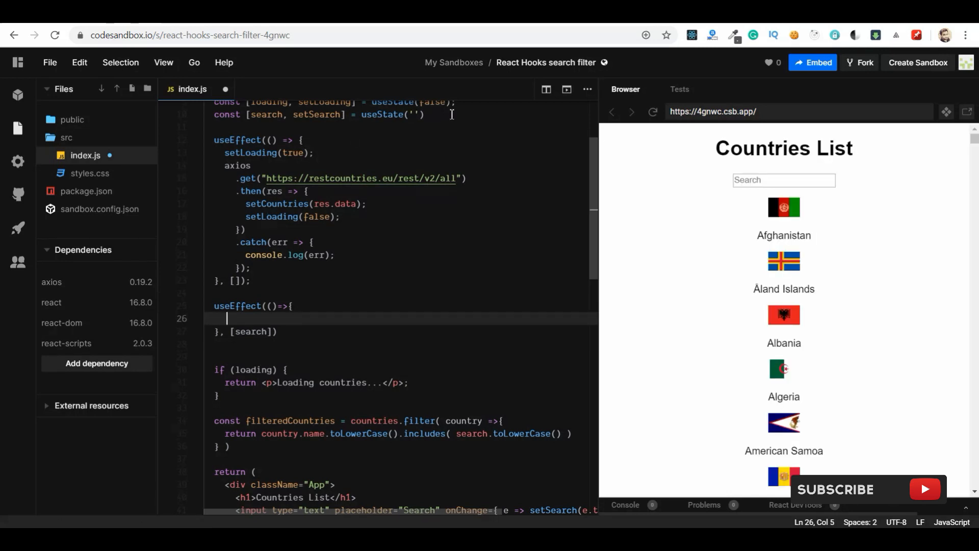
{"action": "type", "text": "c"}
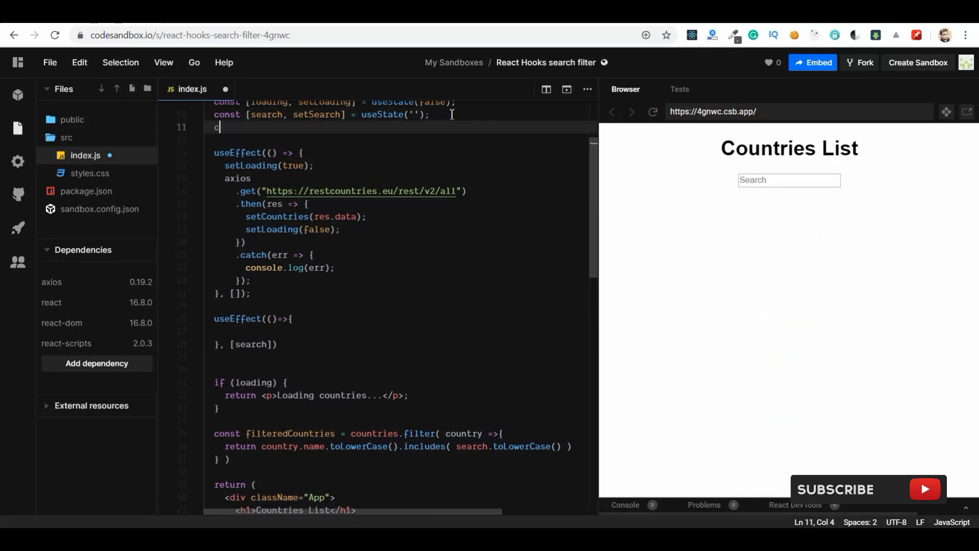
Declare const [filteredCountries, setFilteredCountries] = useState([]) with the other state
{"action": "type", "text": "c"}
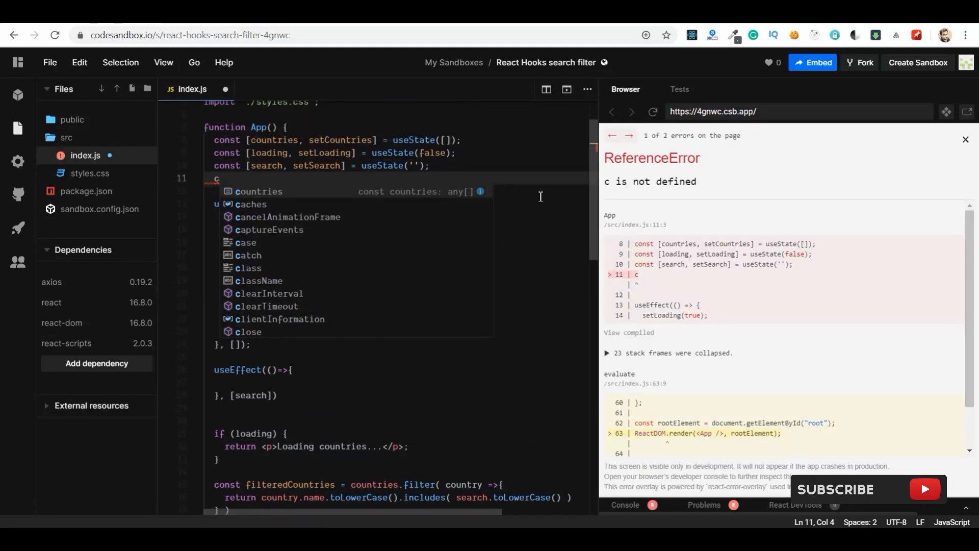
{"action": "type", "text": "onst"}
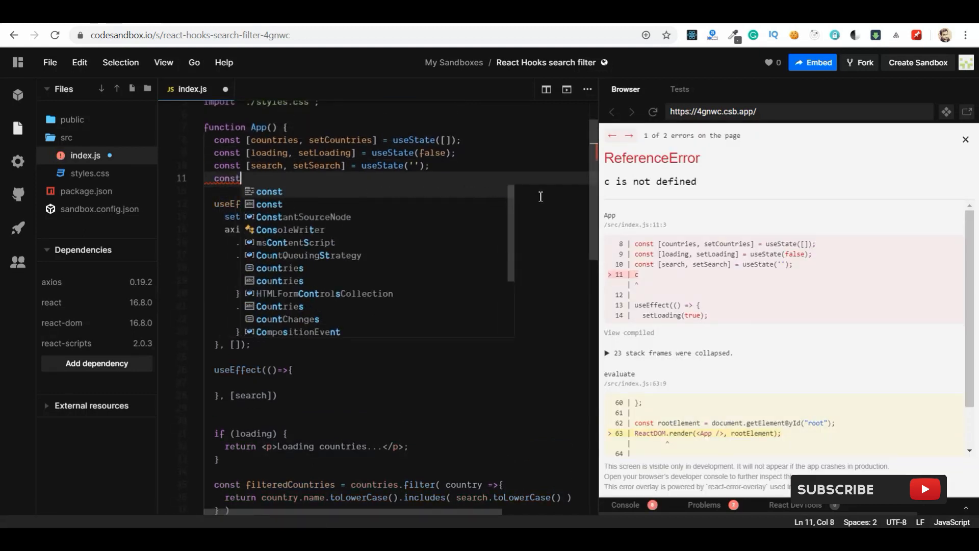
{"action": "type", "text": "[]"}
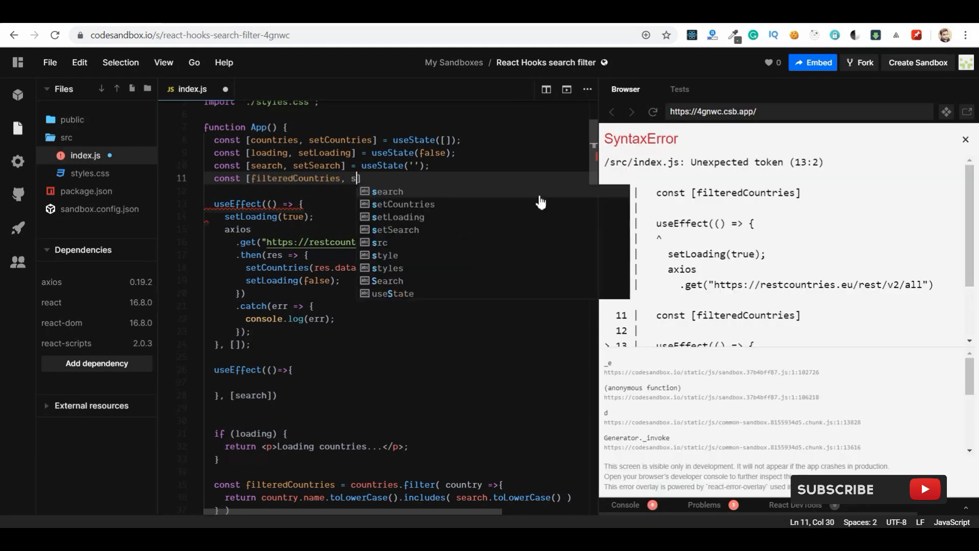
{"action": "type", "text": "etFilteredCountries] ="}
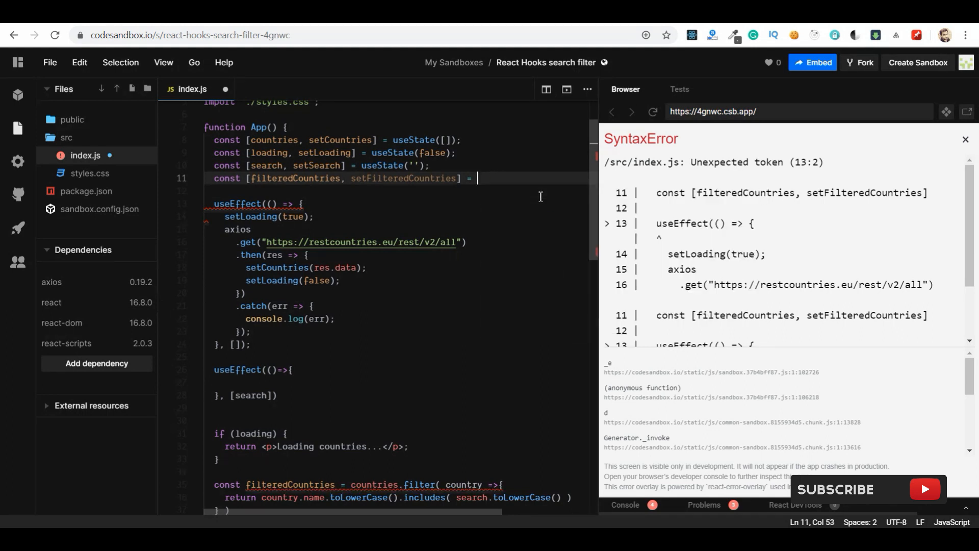
{"action": "type", "text": "useState([]);"}
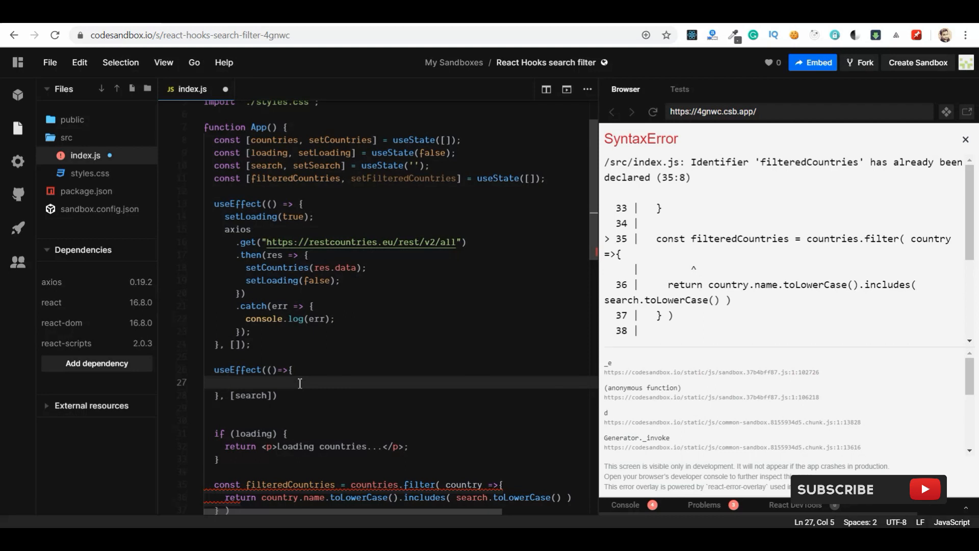
Call setFilteredCountries(countries.filter(...)) inside the new effect, replacing the old const declaration
{"action": "scroll", "scroll_direction": "up", "scroll_amount": 3}
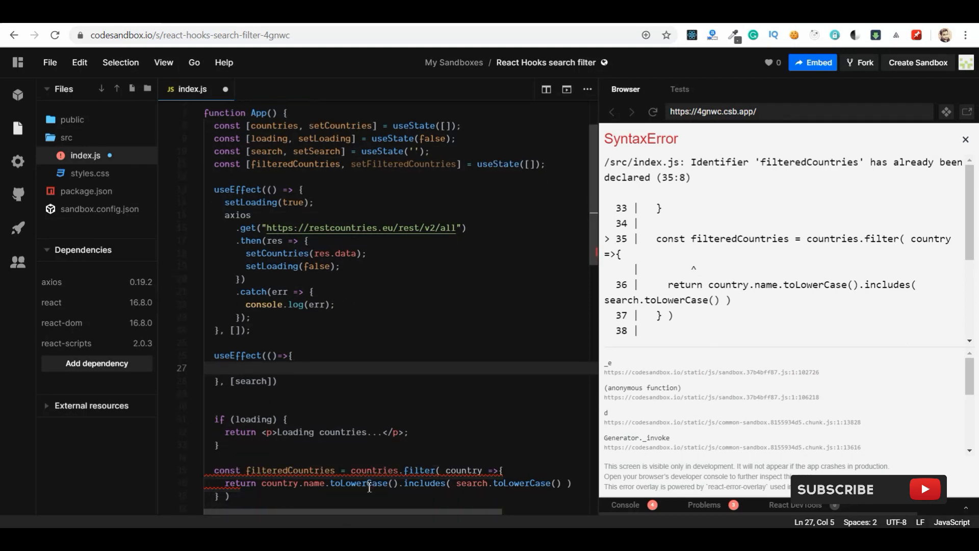
{"action": "scroll", "scroll_direction": "up", "scroll_amount": 3}
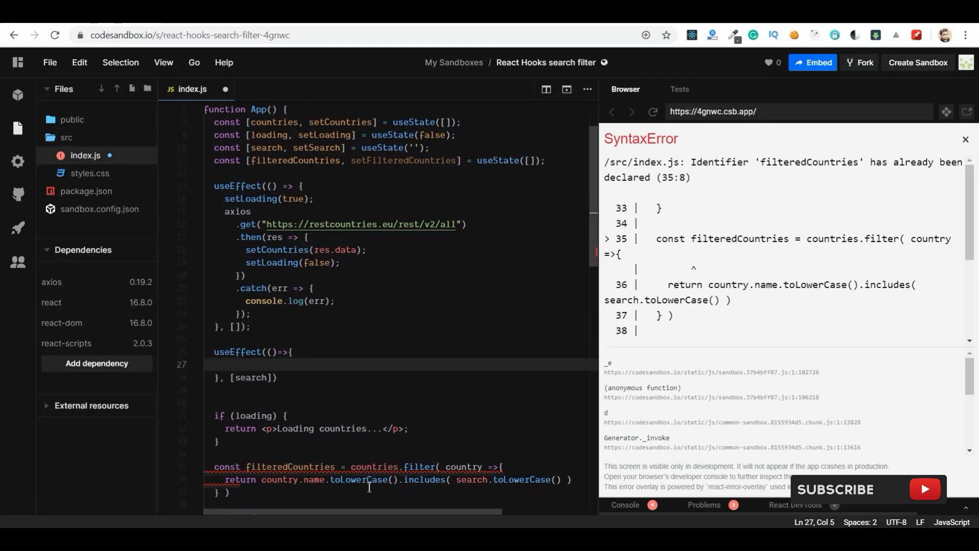
{"action": "type", "text": "set"}
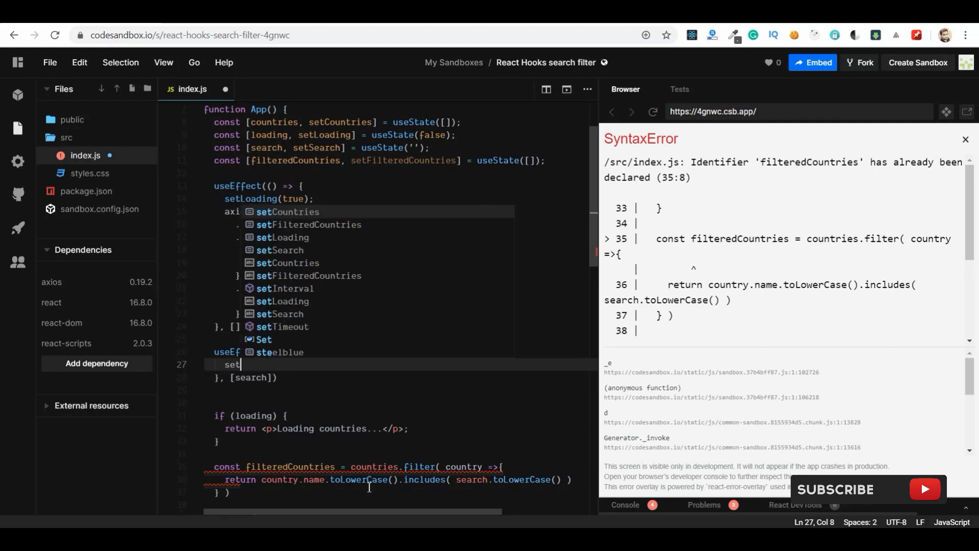
{"action": "type", "text": "FilteredCountries("}
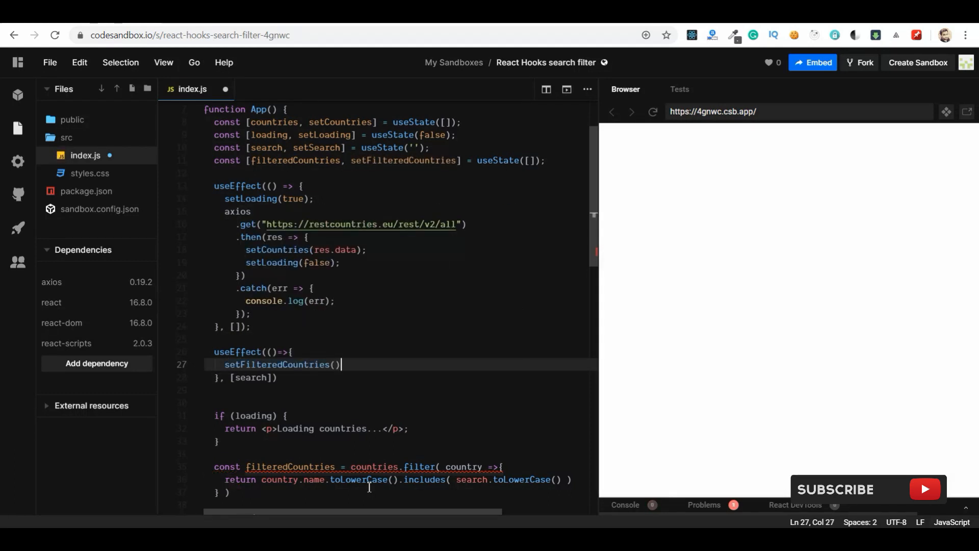
{"action": "key", "text": "Enter"}
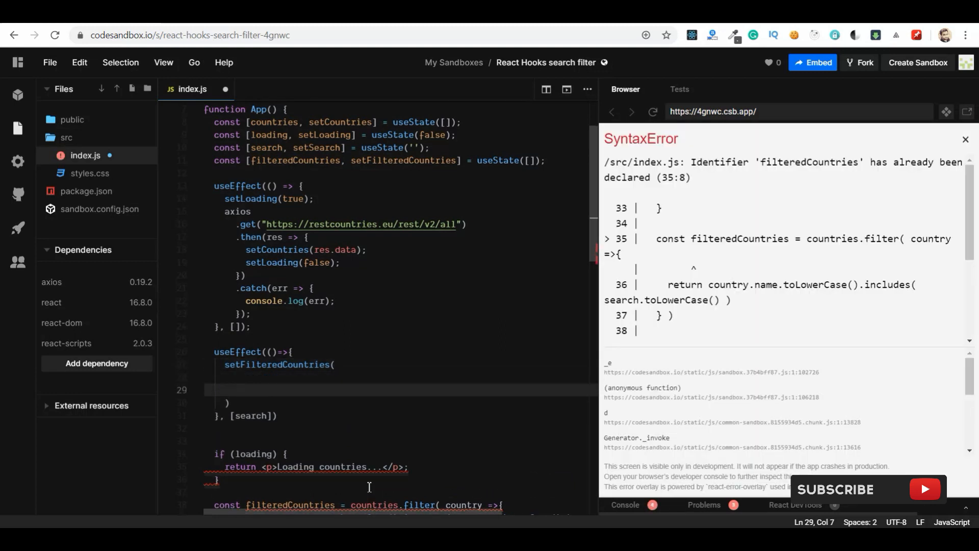
{"action": "scroll", "scroll_direction": "down", "scroll_amount": 3}
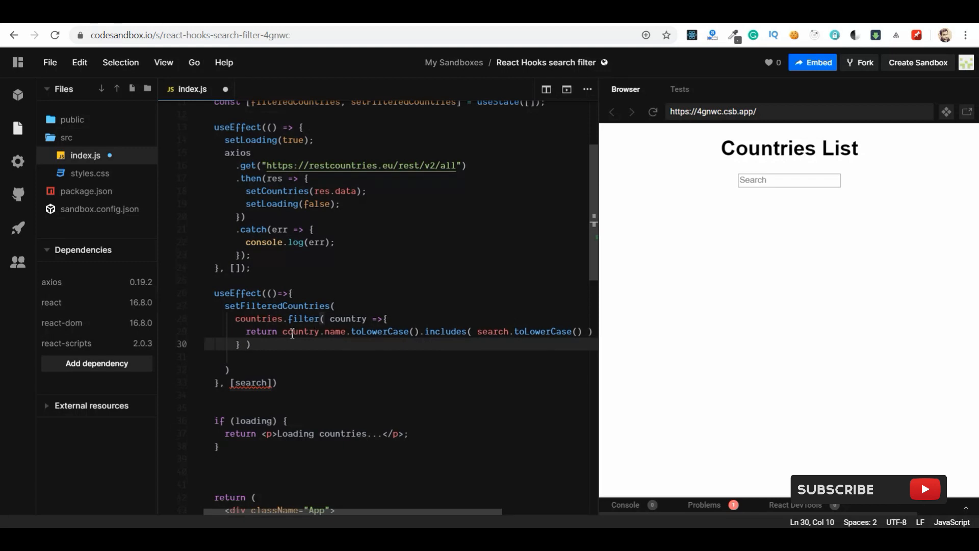
Extend the effect's dependency array to [search, countries]
{"action": "left_click", "coordinate": [267, 383]}
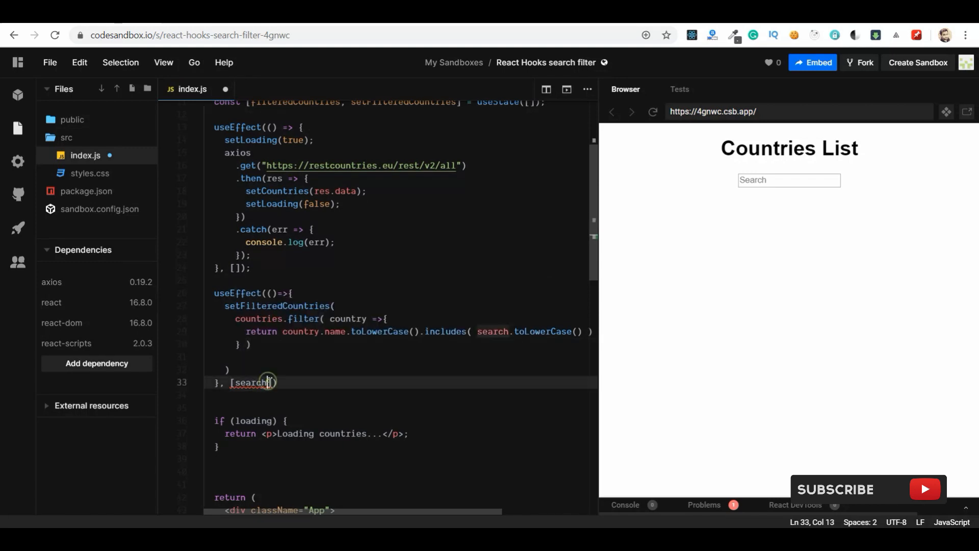
{"action": "mouse_move", "coordinate": [252, 382]}
{"action": "type", "text": ", "}
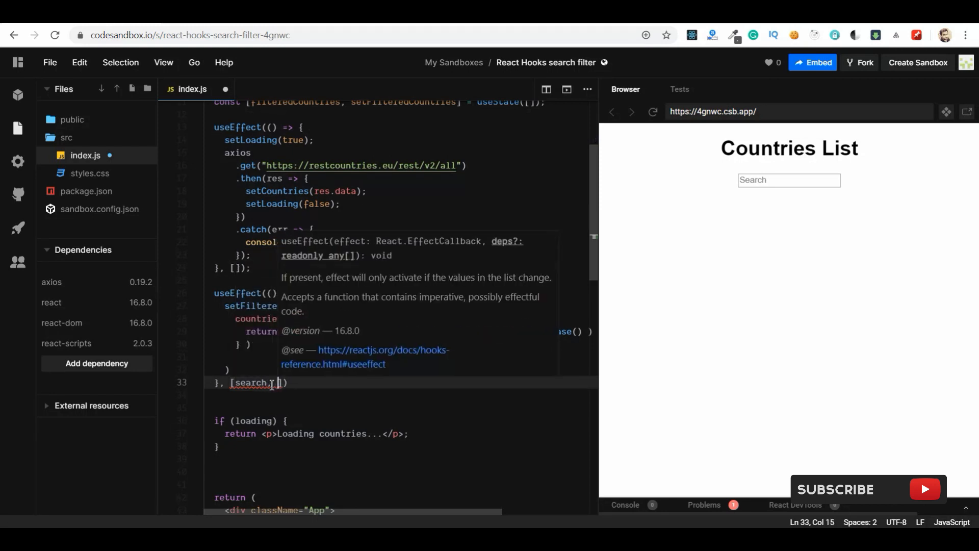
{"action": "type", "text": "countries"}
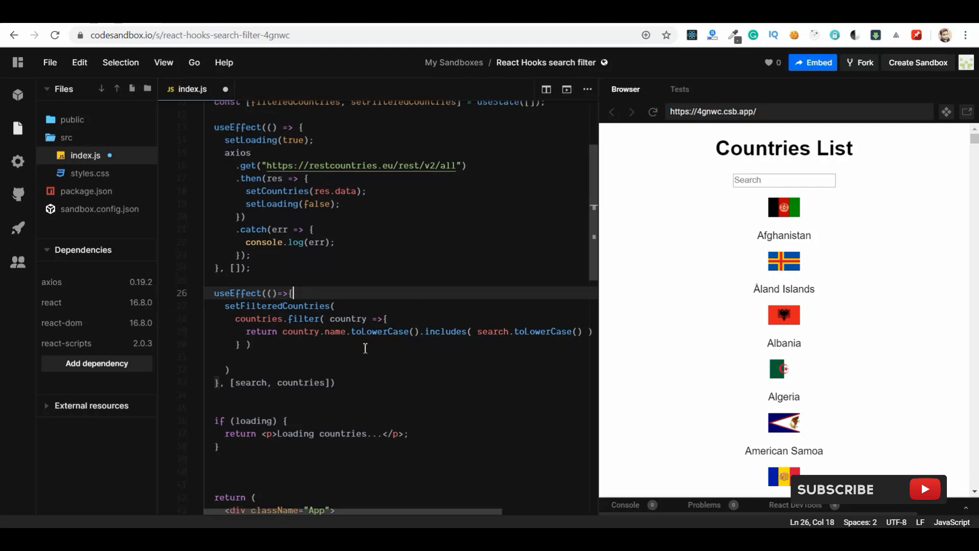
{"action": "mouse_move", "coordinate": [330, 521]}
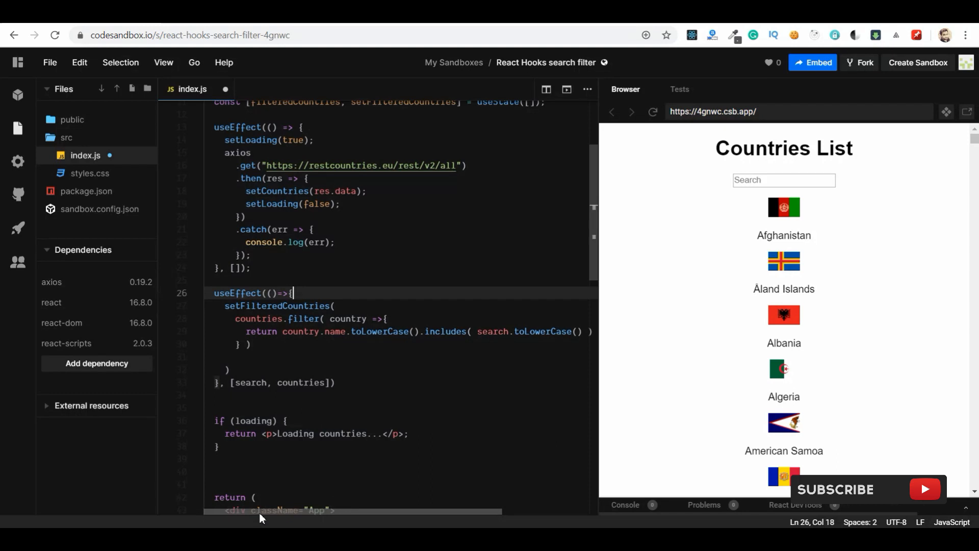
{"action": "scroll", "scroll_direction": "down", "scroll_amount": 3}
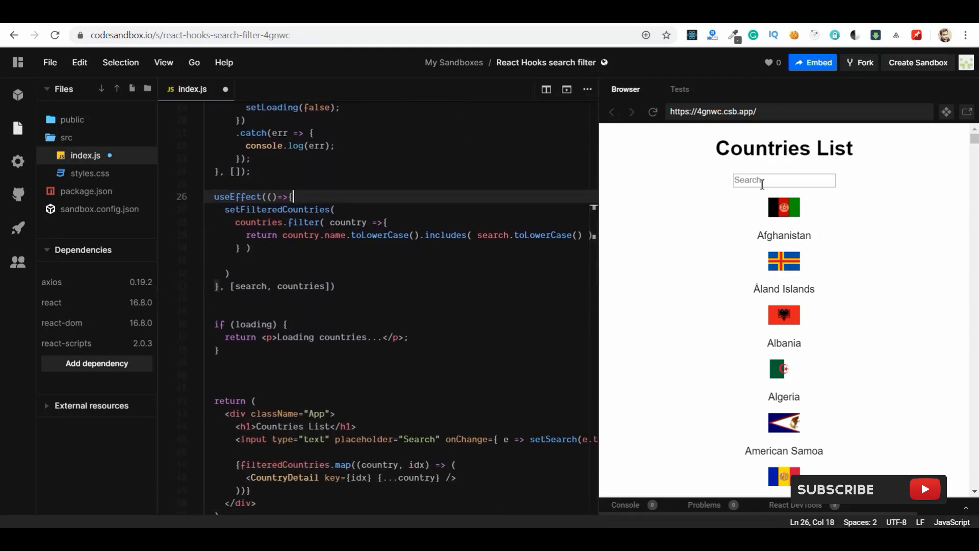
{"action": "type", "text": "un"}
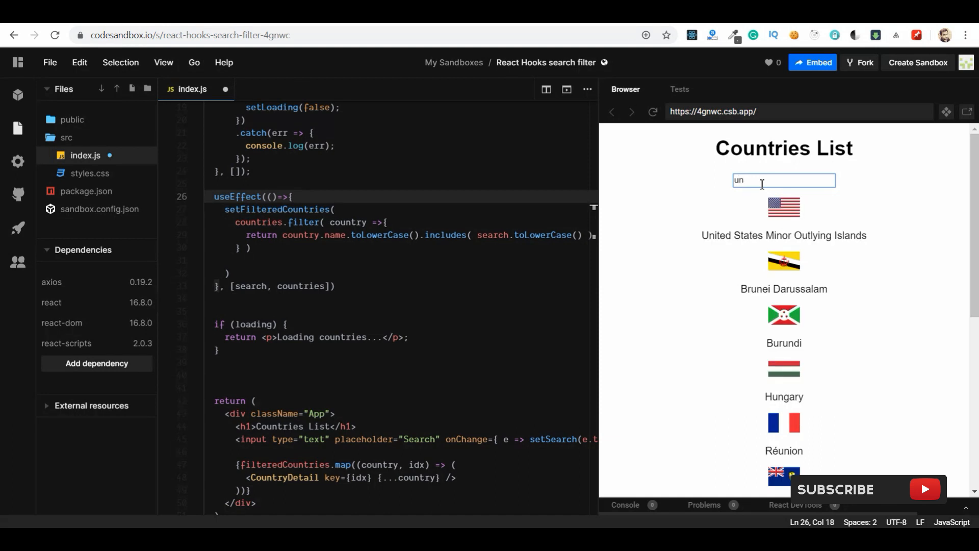
{"action": "type", "text": "ited"}
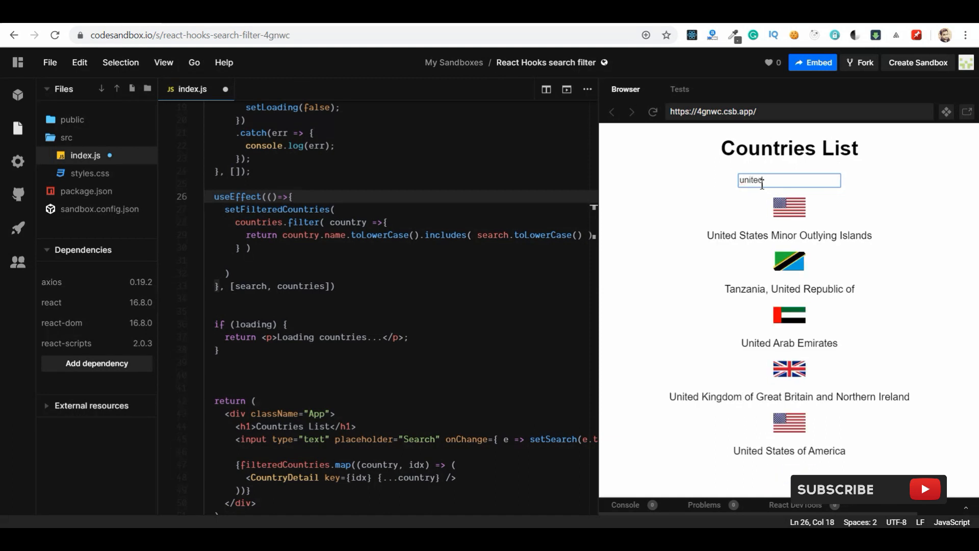
{"action": "type", "text": "ara"}
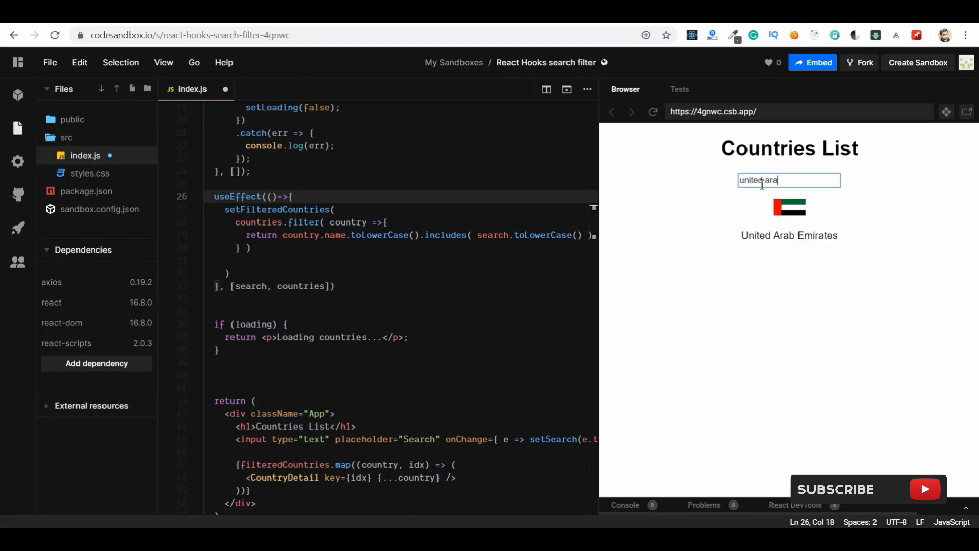
{"action": "key", "text": "Backspace"}
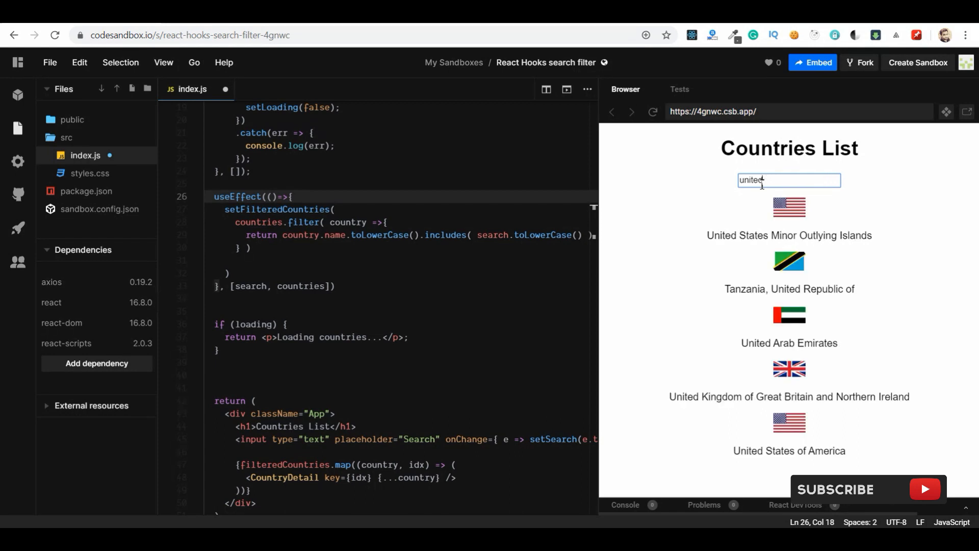
{"action": "type", "text": "sta"}
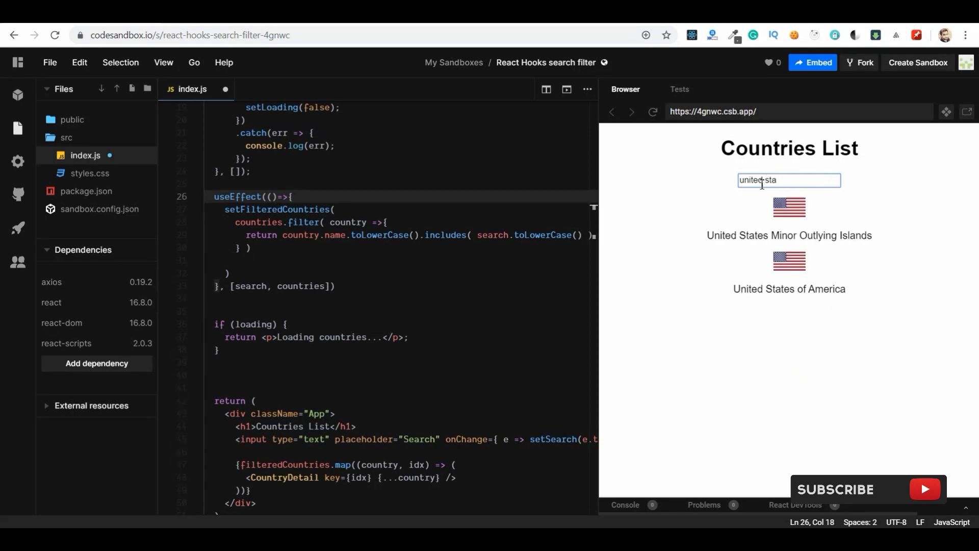
{"action": "key", "text": "Backspace"}
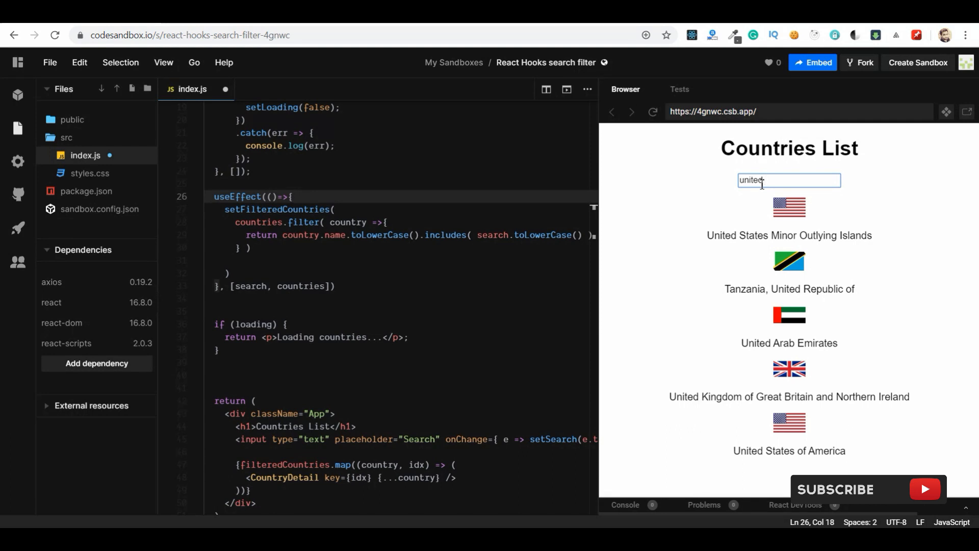
{"action": "type", "text": "k"}
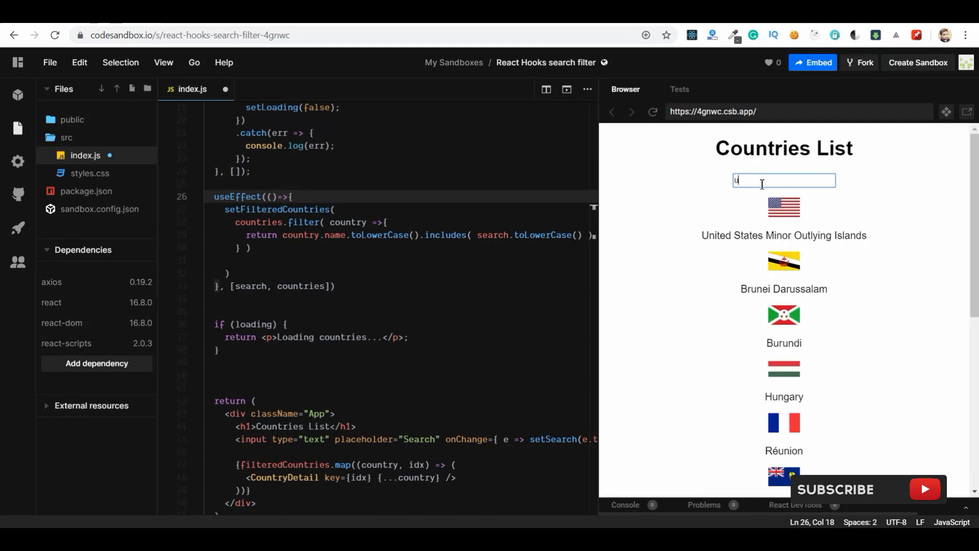
{"action": "type", "text": "spa"}
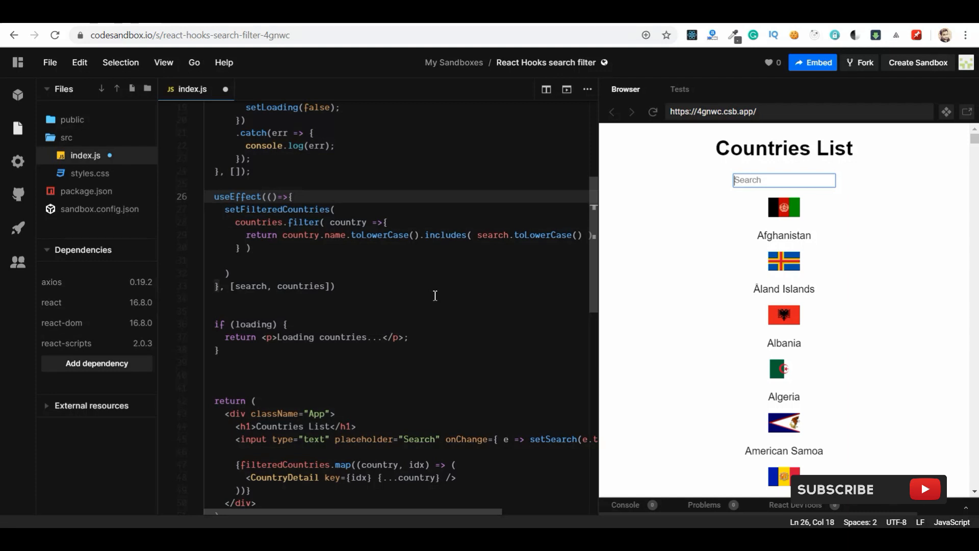
{"action": "scroll", "scroll_direction": "up", "scroll_amount": 3}
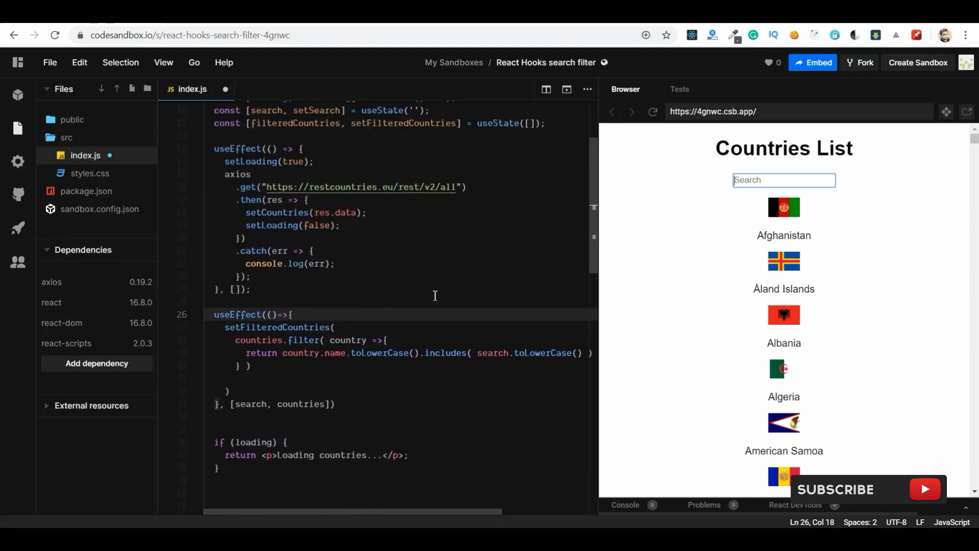
{"action": "scroll", "scroll_direction": "up", "scroll_amount": 3}
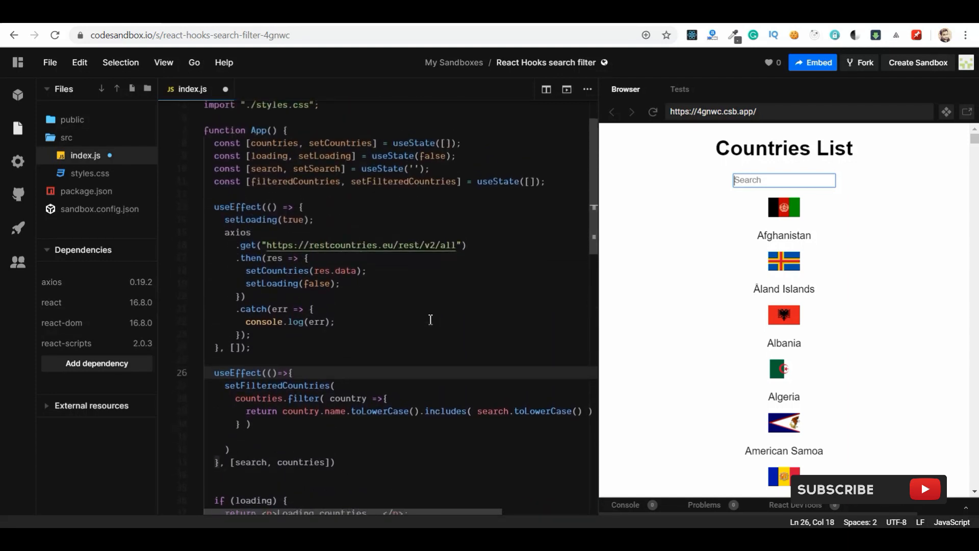
{"action": "scroll", "scroll_direction": "down", "scroll_amount": 3}
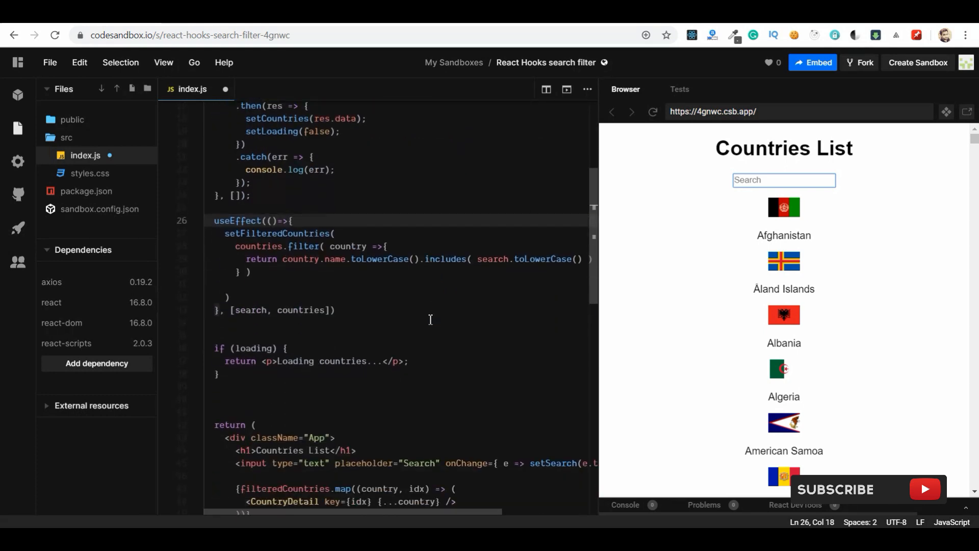
{"action": "scroll", "scroll_direction": "down", "scroll_amount": 3}
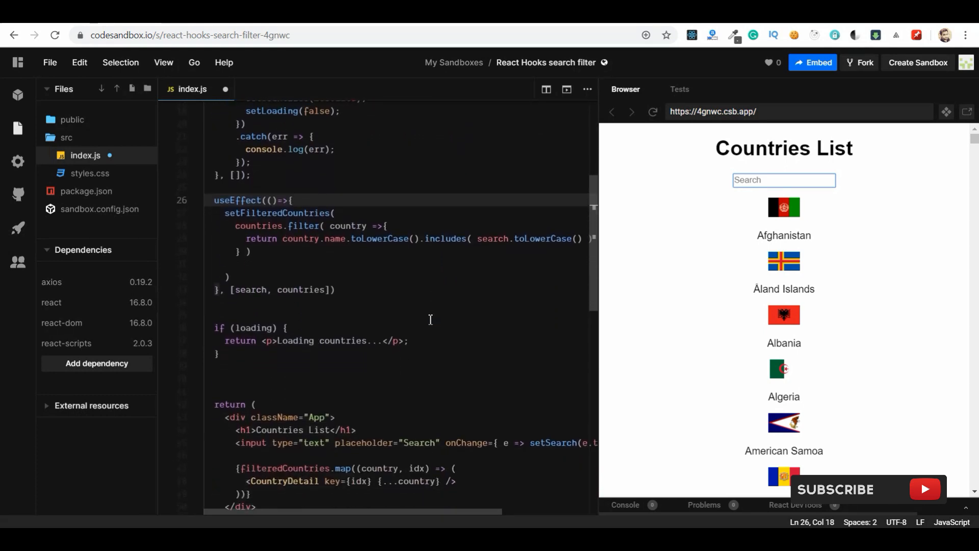